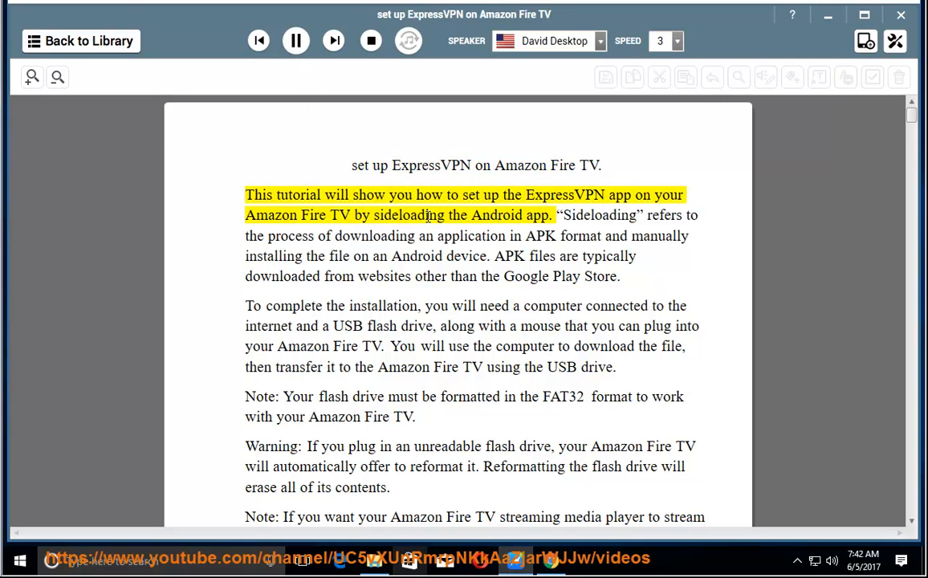
# Start read-aloud at the guide's first sentence and follow it to the Country Settings note
pyautogui.doubleClick(574, 195)
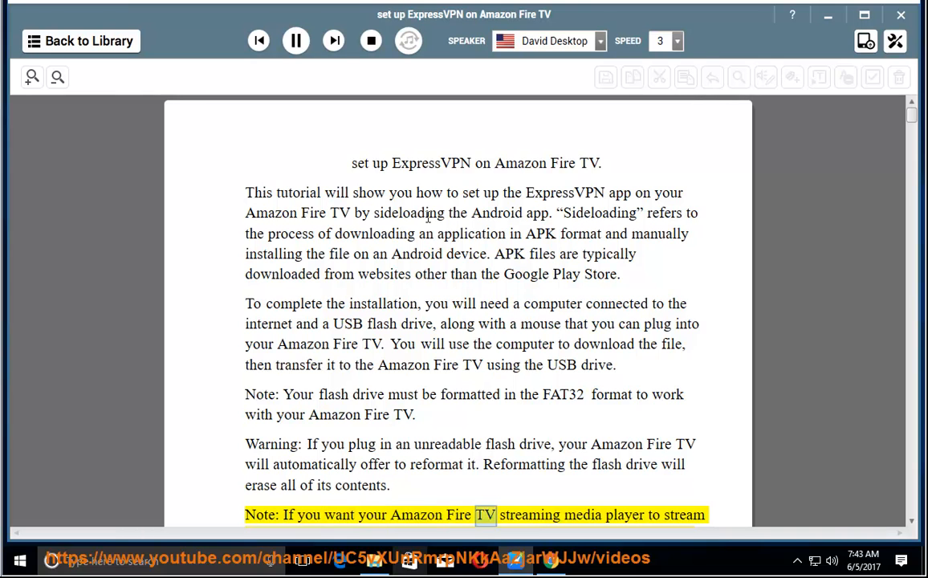
pyautogui.scroll(-3)
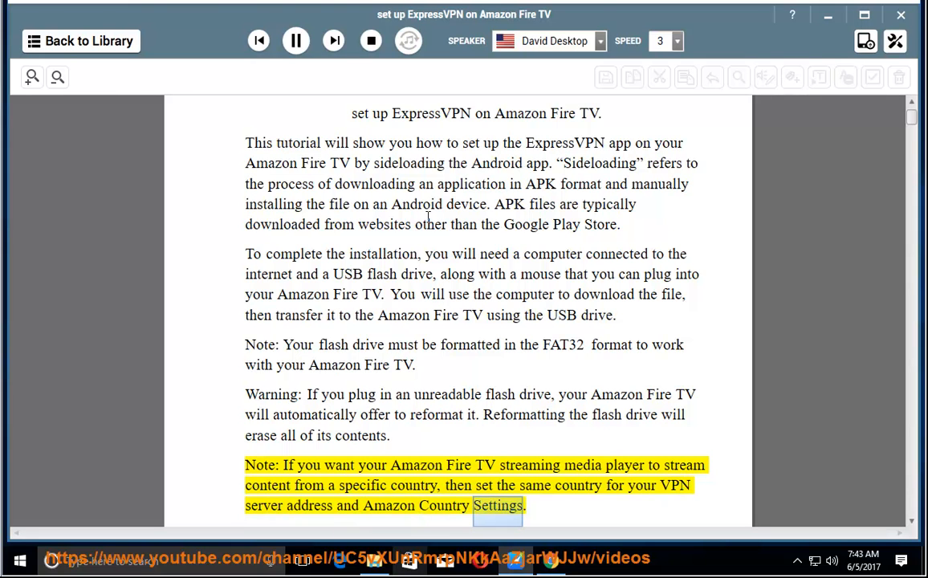
# Follow the narration through the Contents list onto page 2 and step 1, downloading the APK
pyautogui.scroll(-3)
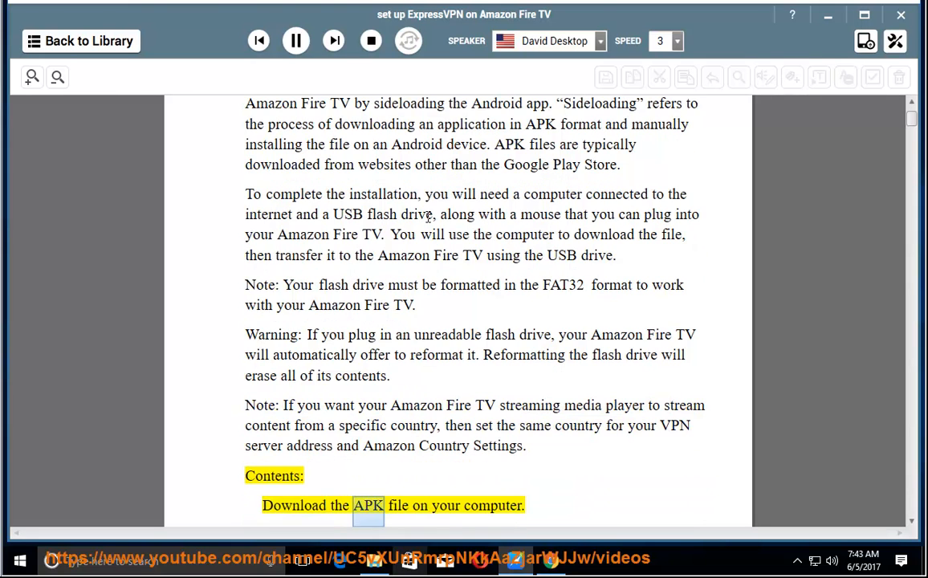
pyautogui.scroll(-3)
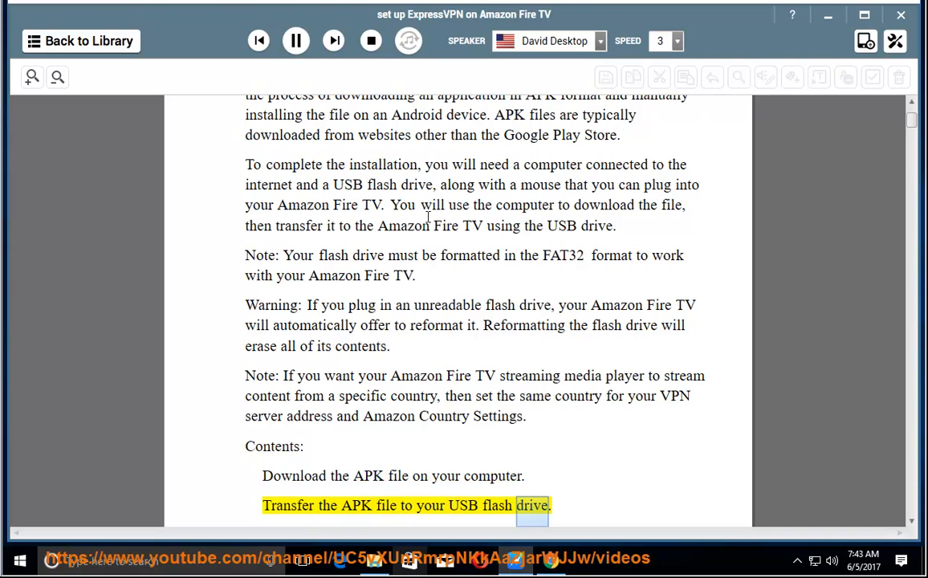
pyautogui.scroll(-3)
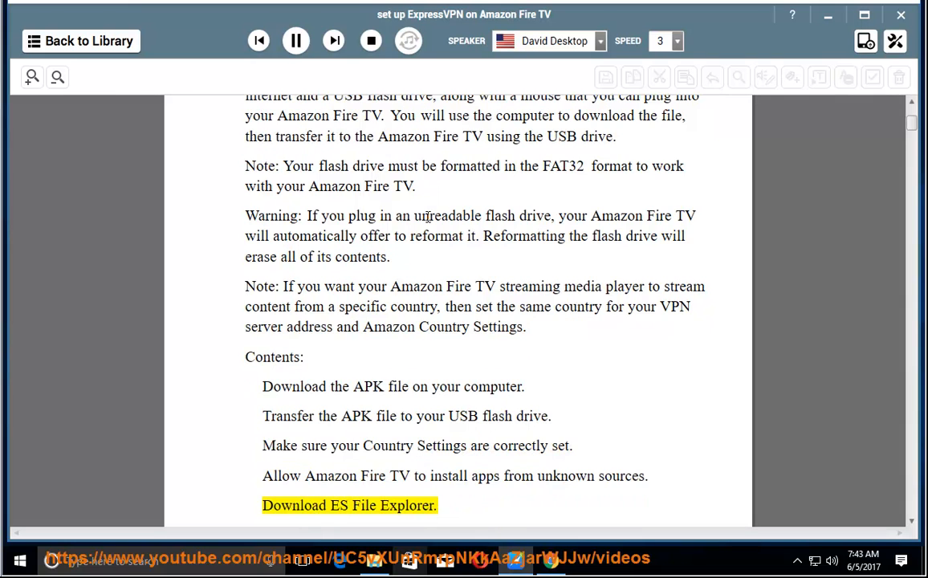
pyautogui.scroll(-3)
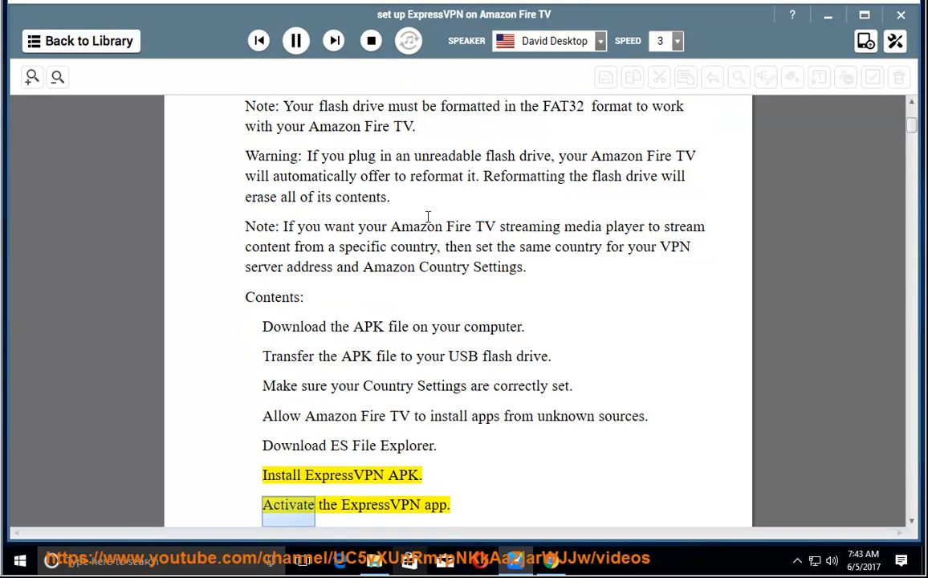
pyautogui.scroll(-3)
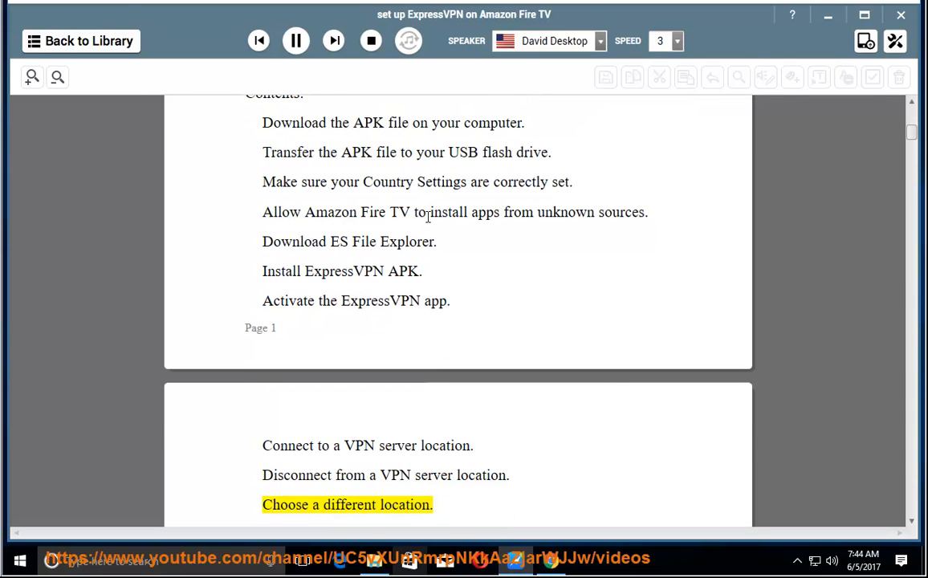
pyautogui.scroll(-3)
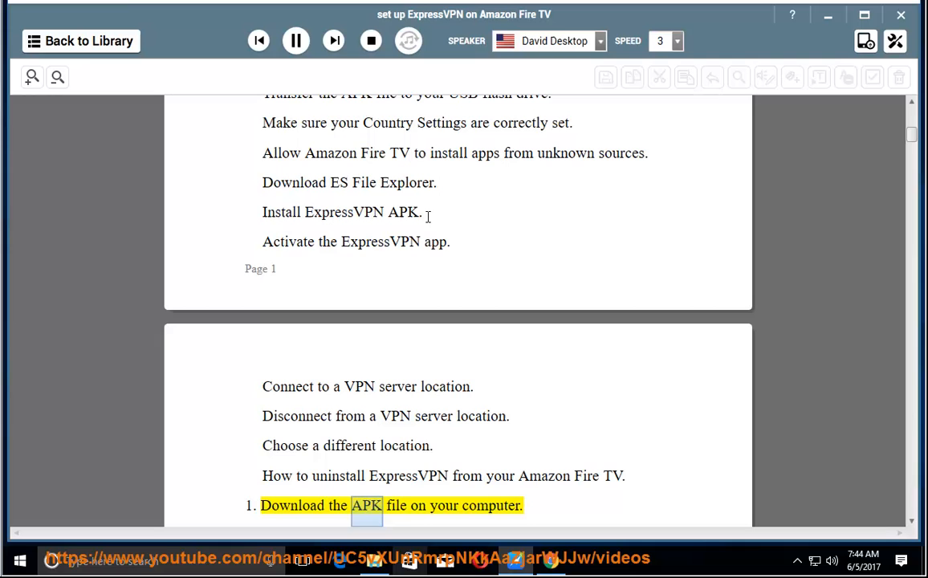
# Scroll along as steps 1 and 2, downloading and copying the APK to a flash drive, are read
pyautogui.scroll(-3)
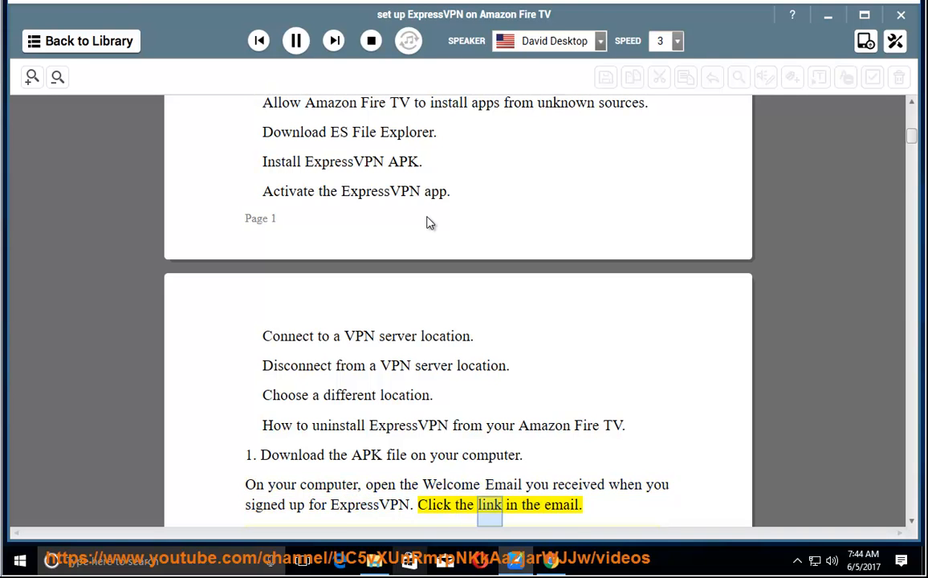
pyautogui.scroll(-3)
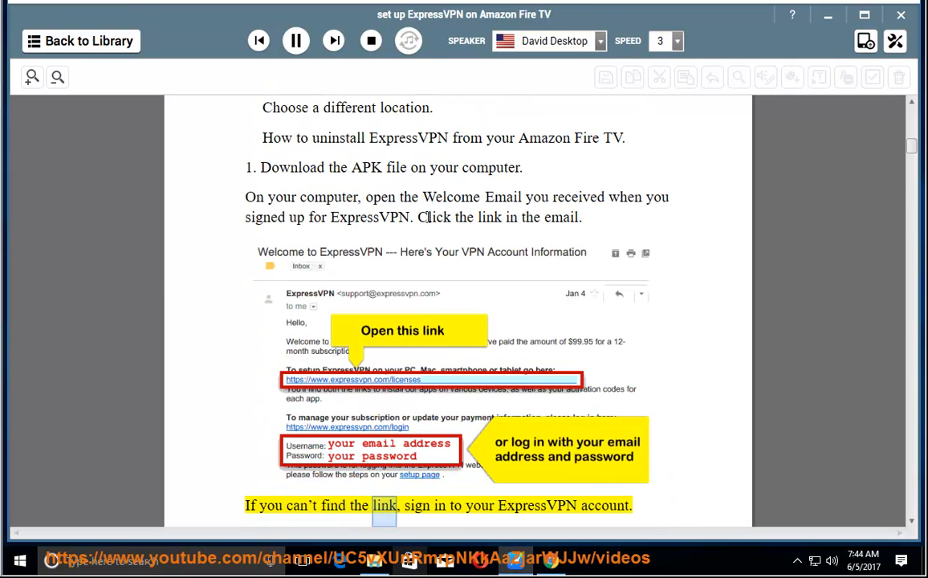
pyautogui.scroll(-3)
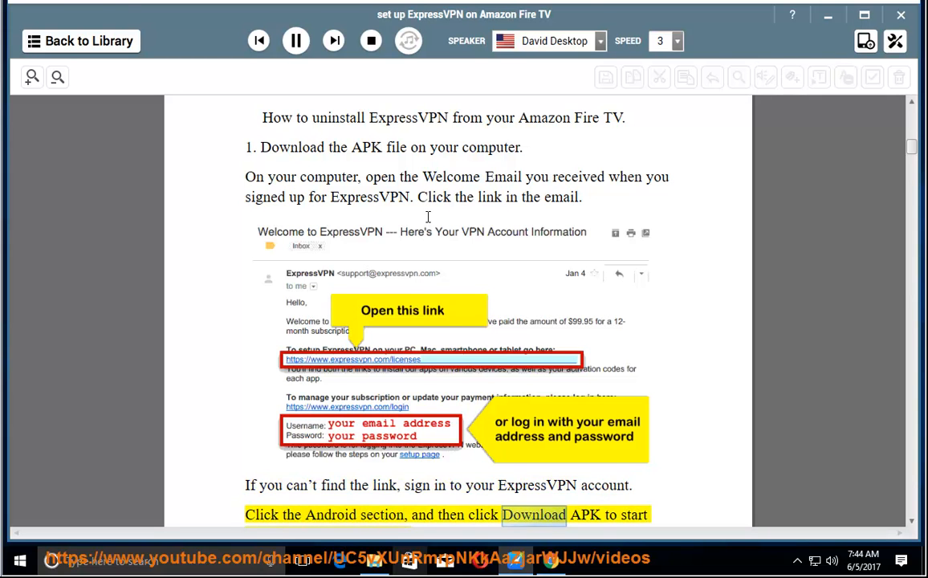
pyautogui.scroll(-3)
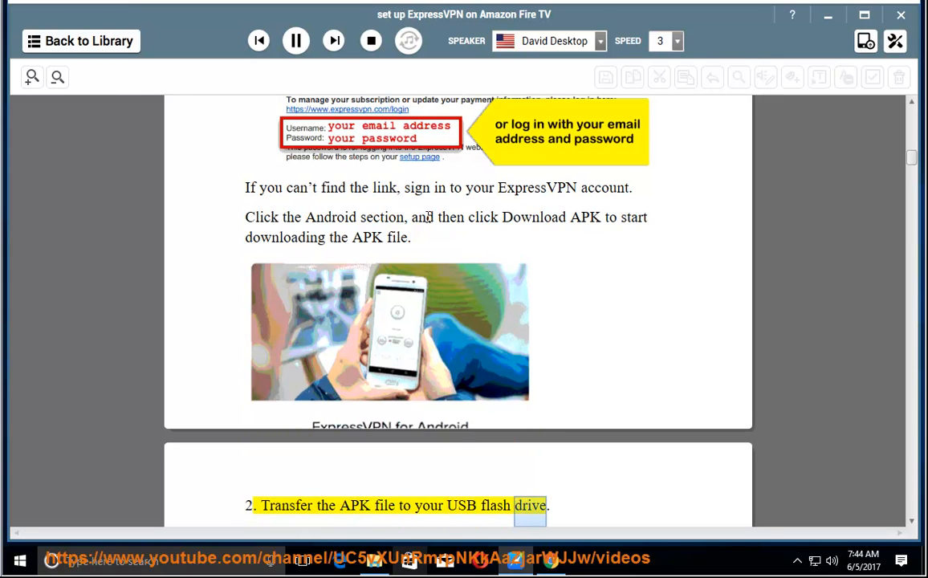
pyautogui.scroll(-3)
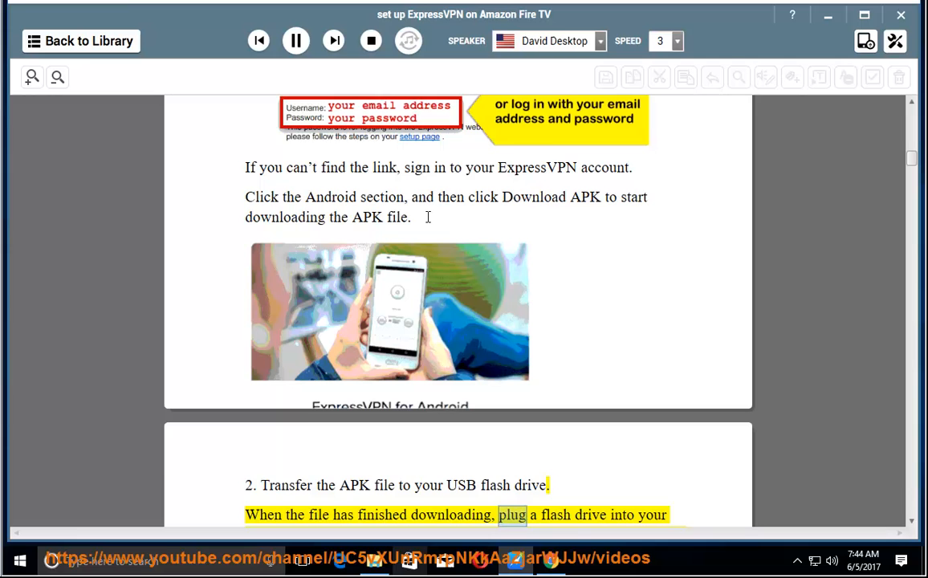
pyautogui.scroll(-3)
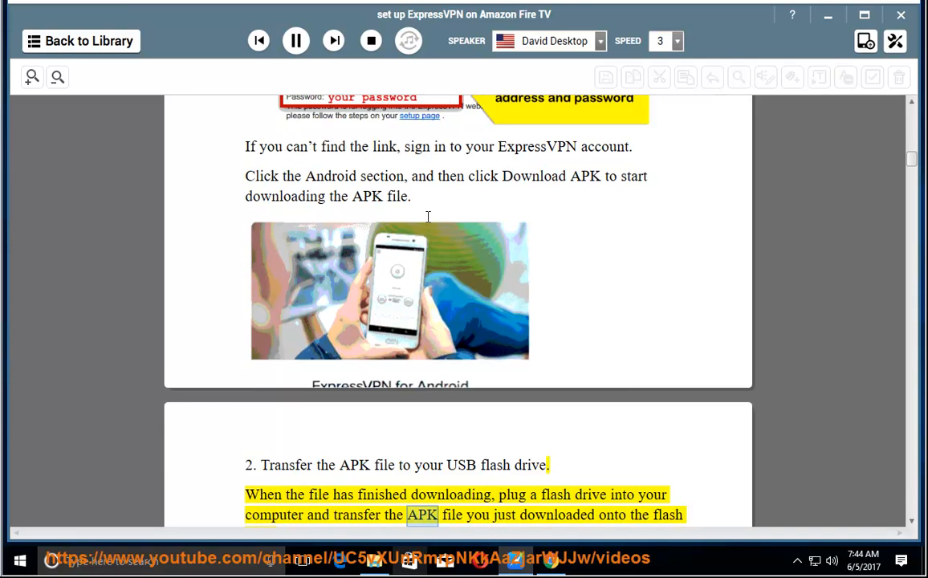
pyautogui.scroll(-3)
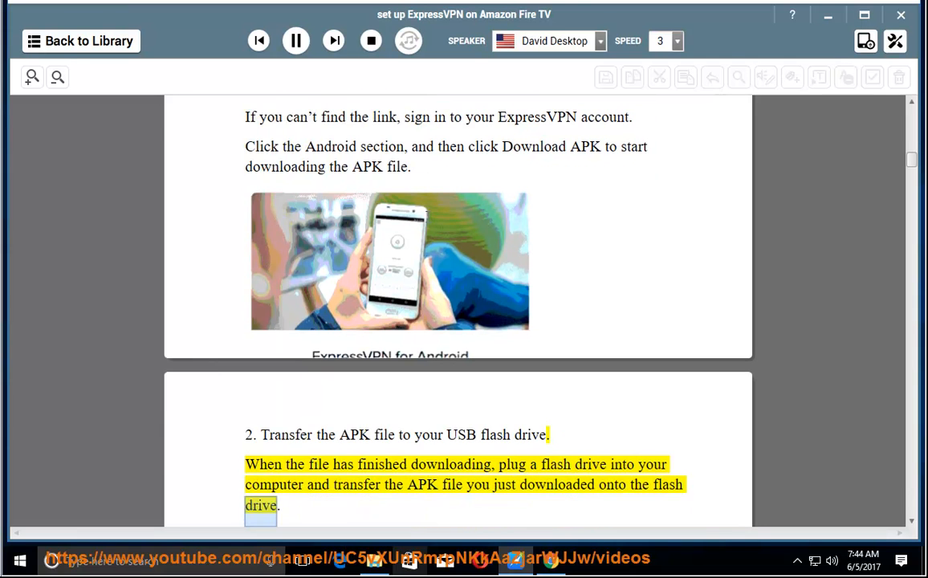
pyautogui.scroll(-3)
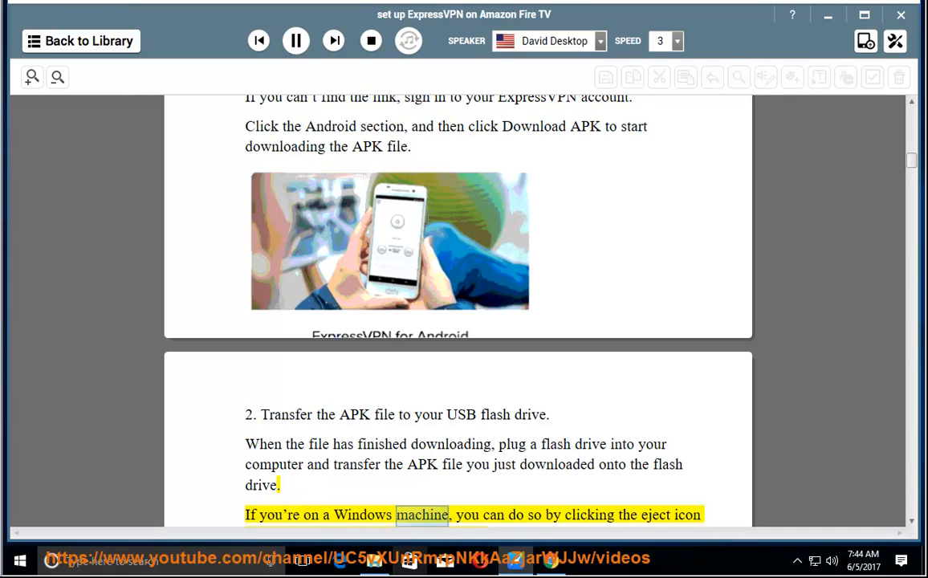
pyautogui.scroll(-3)
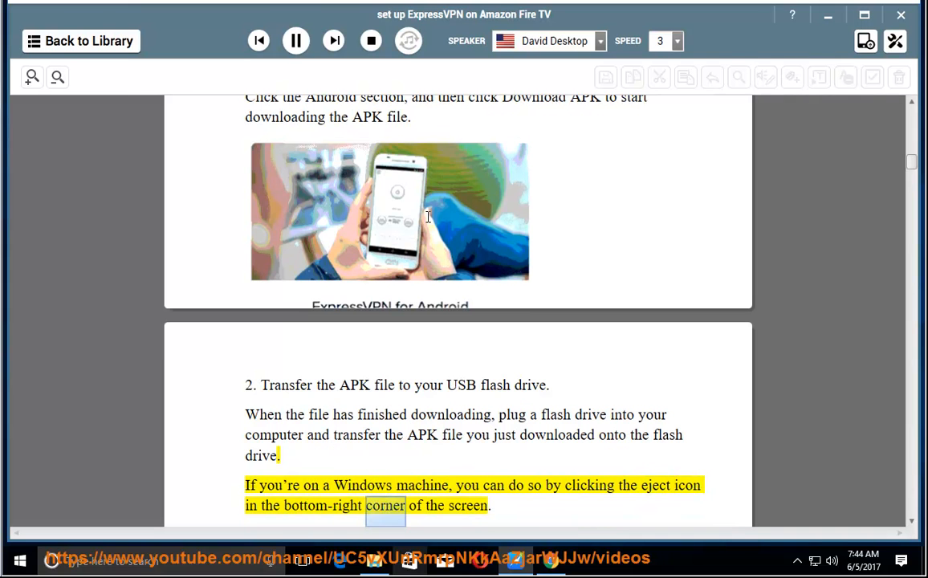
pyautogui.scroll(-3)
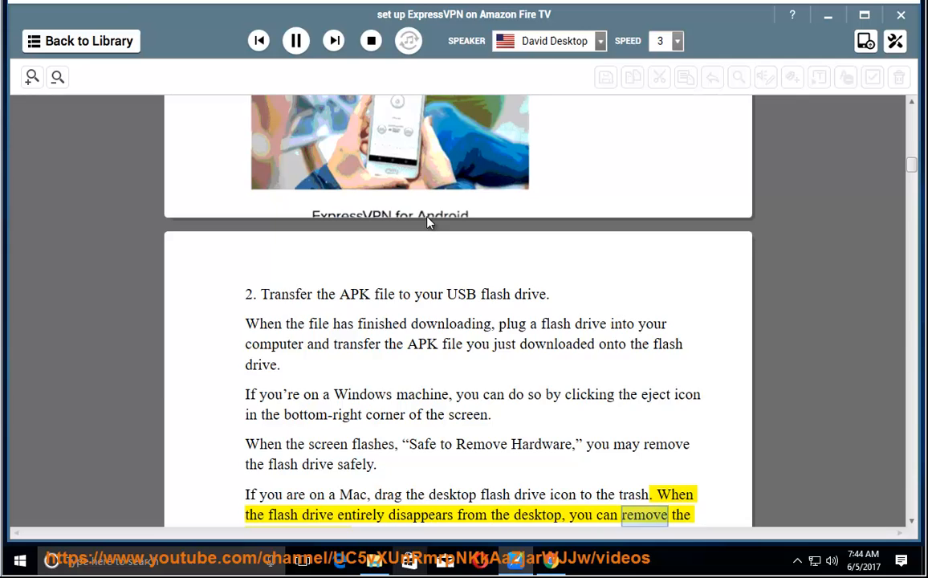
pyautogui.scroll(-3)
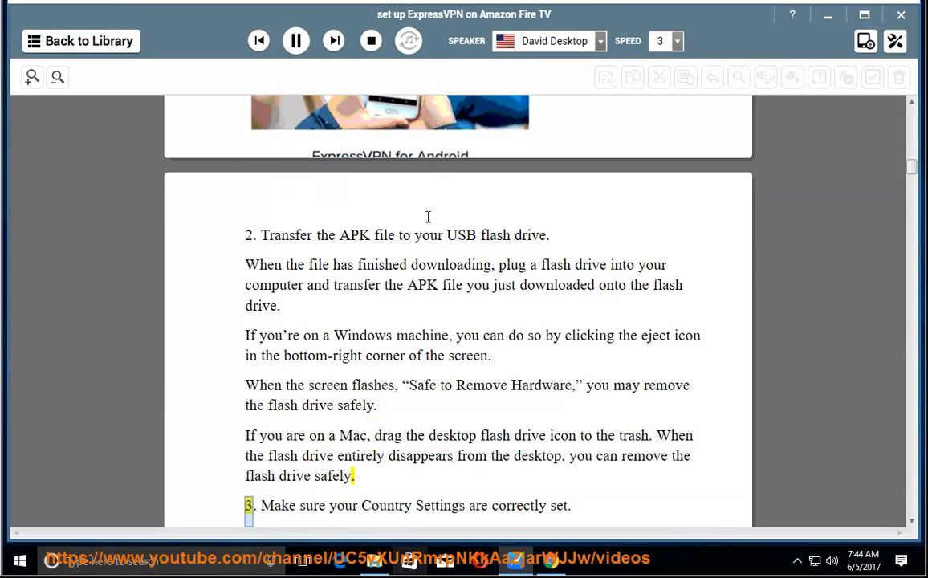
# Follow step 3's country address and Update instructions to the 3.1 1-Click address note
pyautogui.scroll(-3)
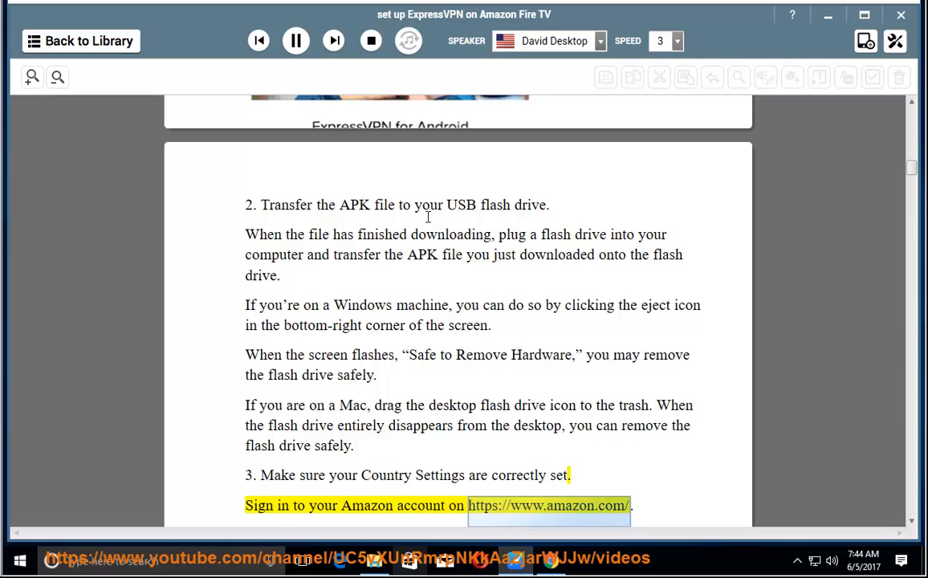
pyautogui.scroll(-3)
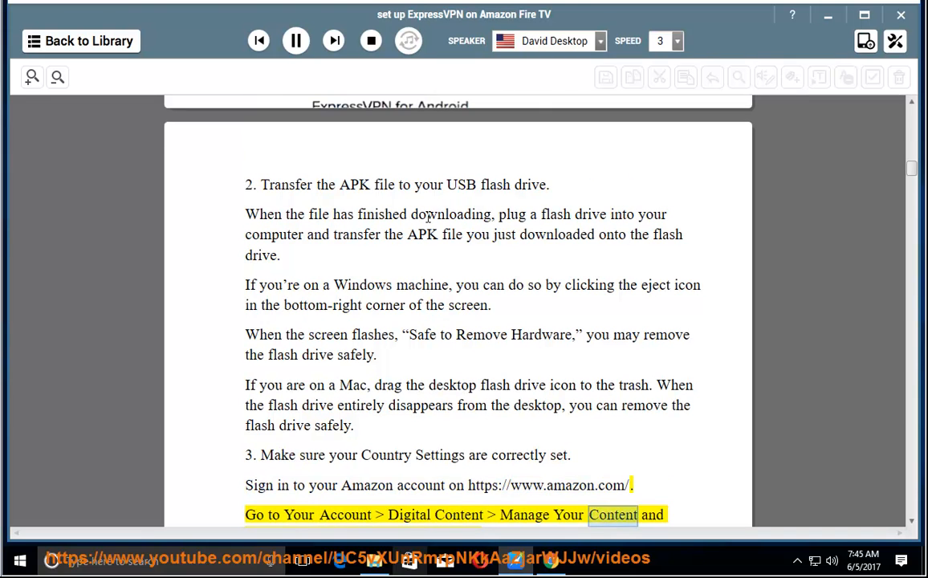
pyautogui.scroll(-3)
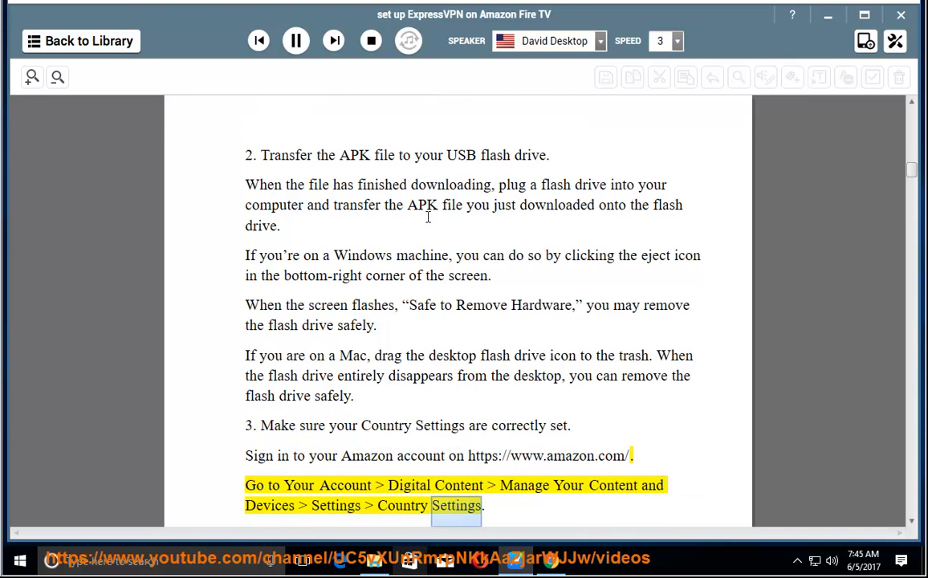
pyautogui.scroll(-3)
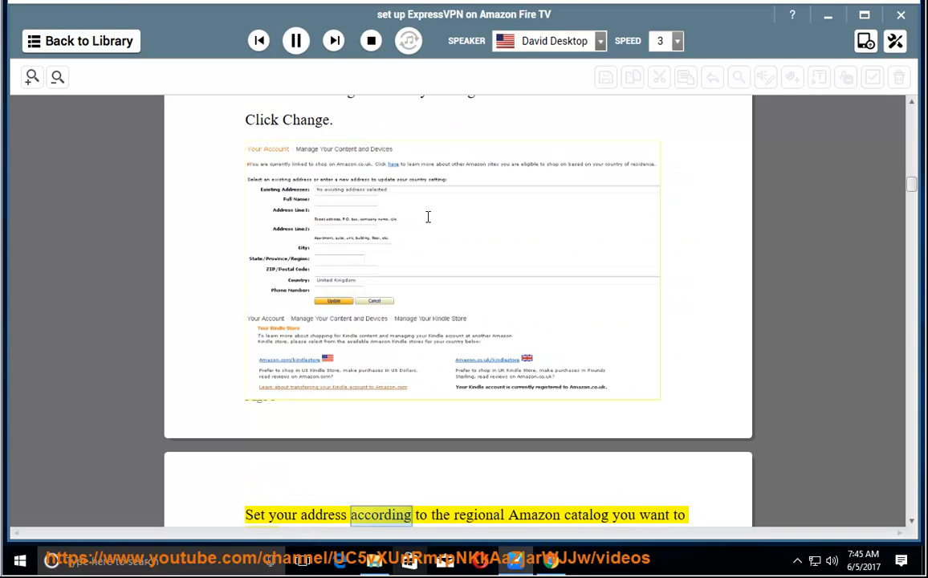
pyautogui.scroll(-3)
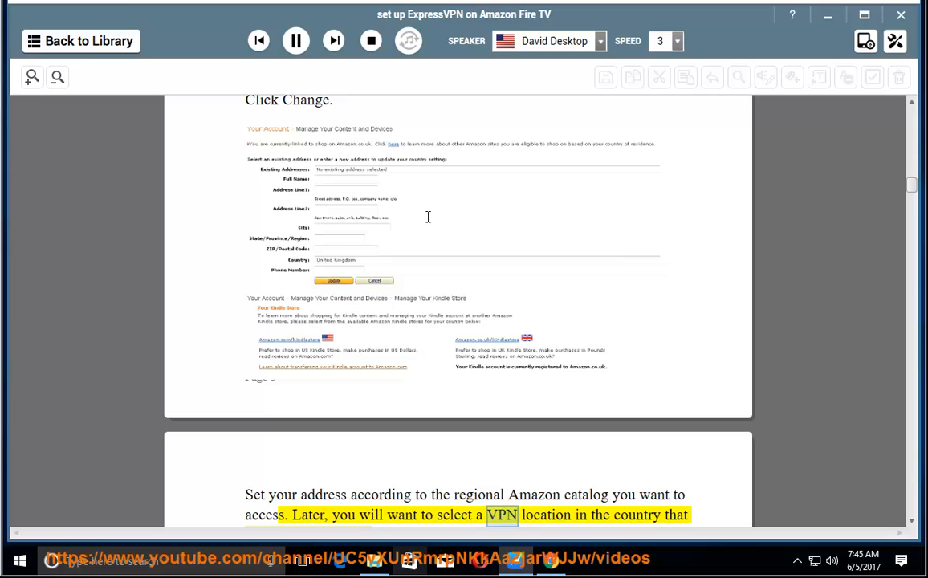
pyautogui.scroll(-3)
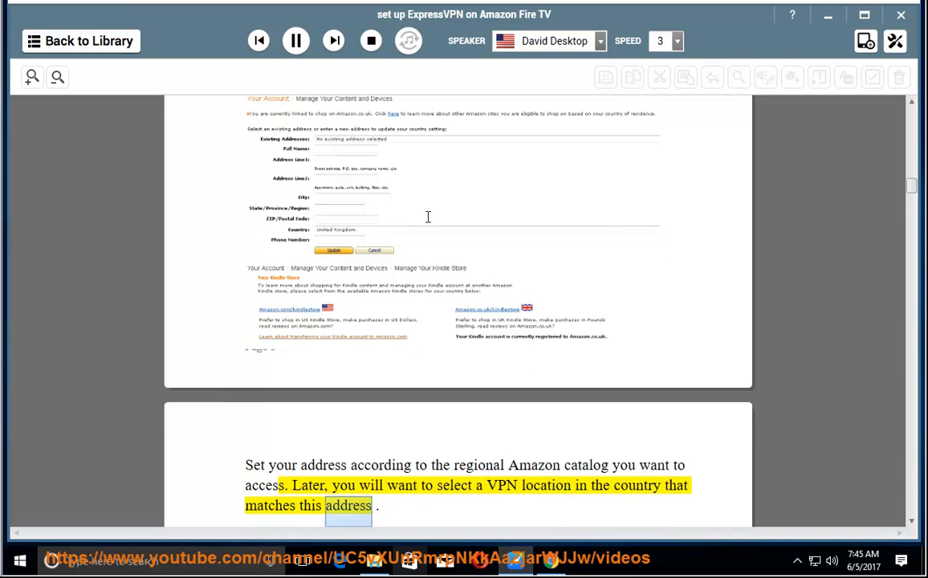
pyautogui.scroll(-3)
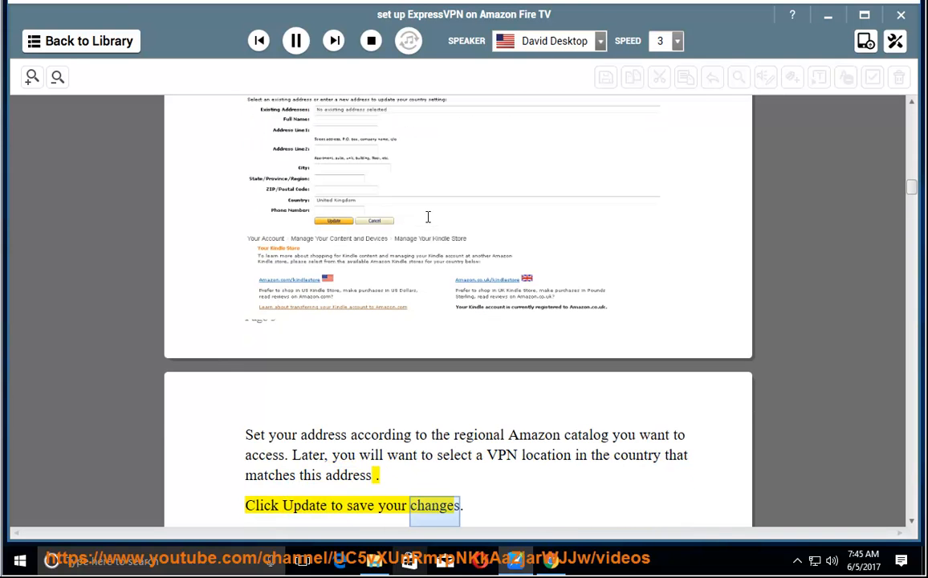
pyautogui.scroll(-3)
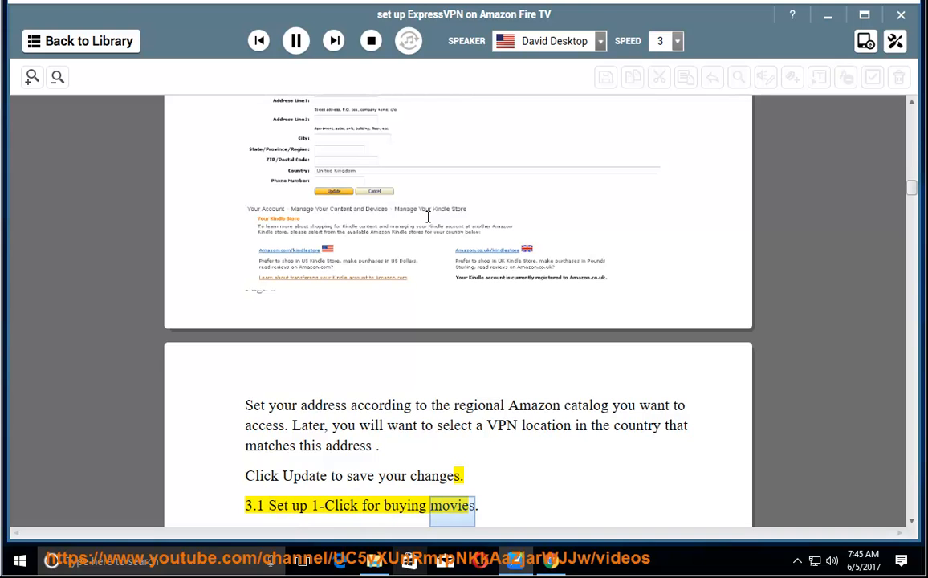
pyautogui.scroll(-3)
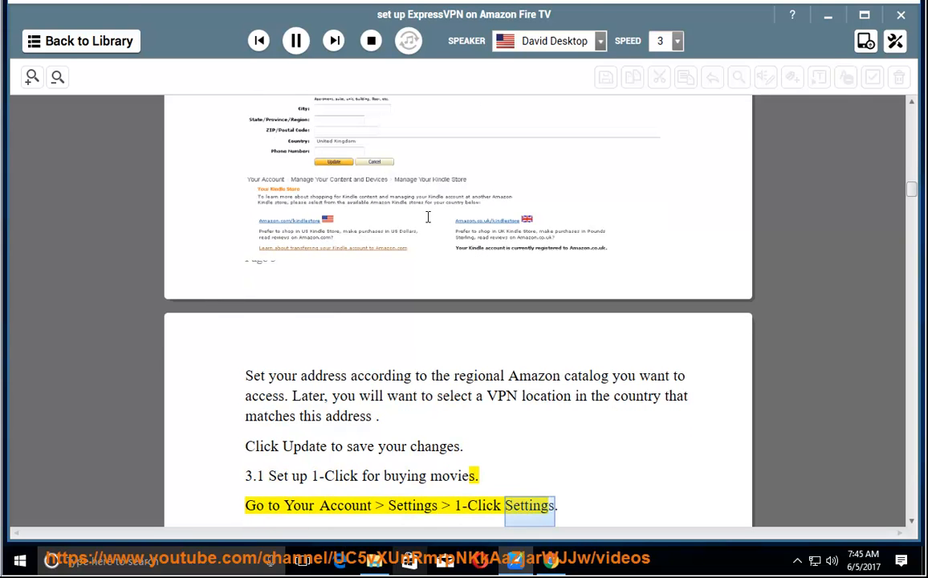
pyautogui.scroll(-3)
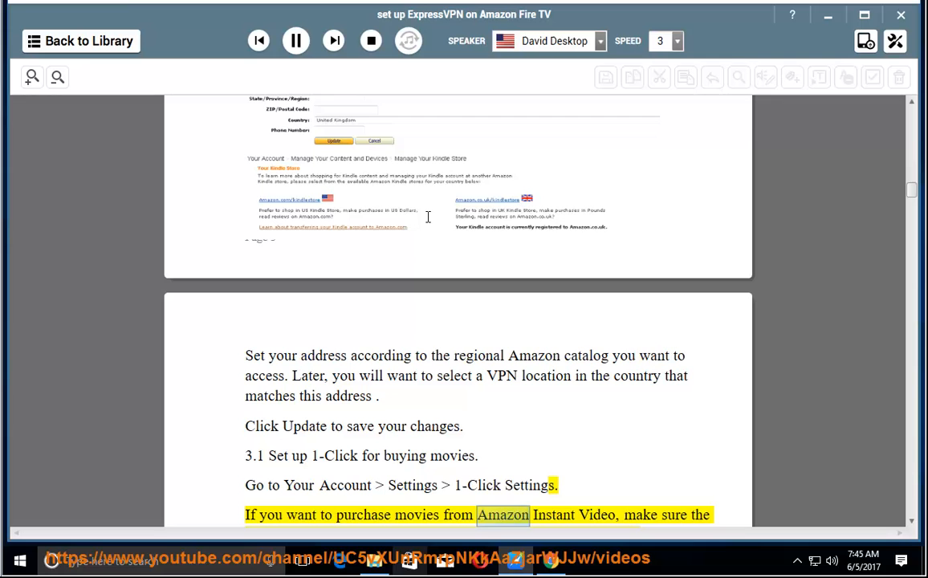
pyautogui.scroll(-3)
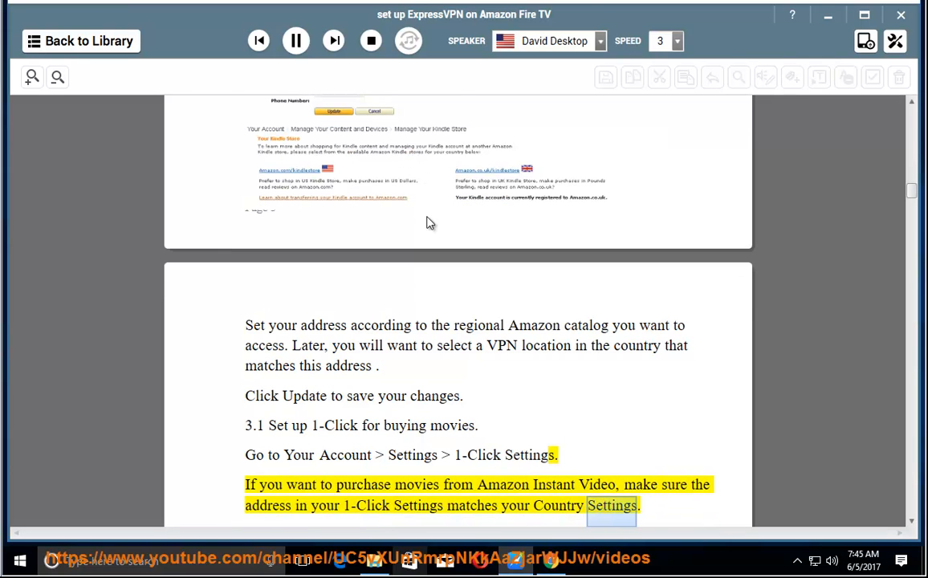
# Follow step 4 on allowing apps from unknown sources, including the Turn On warning, to step 5
pyautogui.scroll(-3)
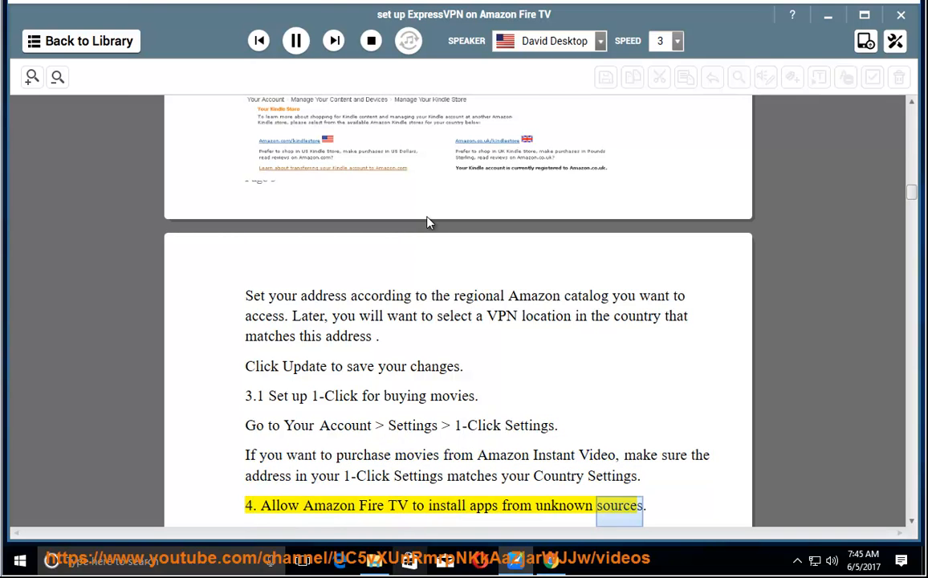
pyautogui.scroll(-3)
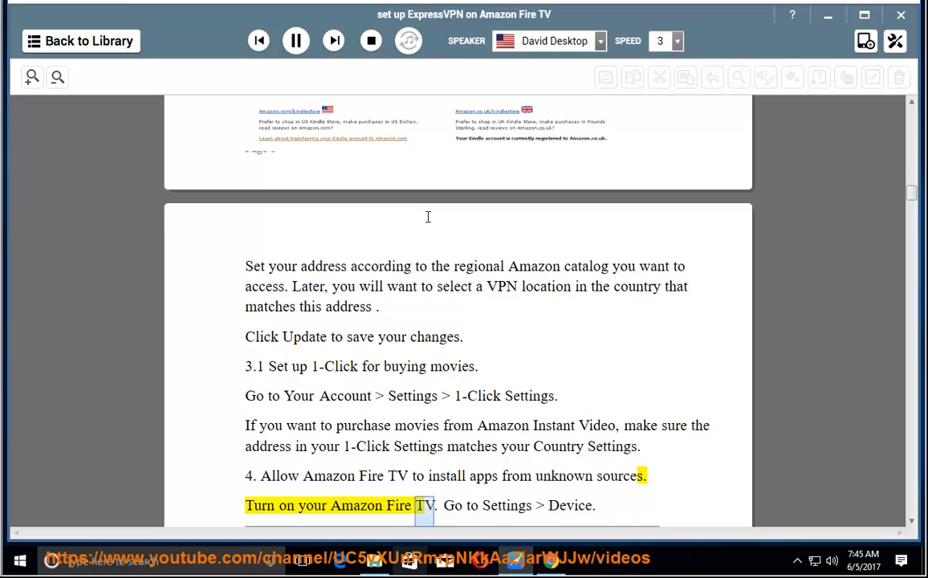
pyautogui.scroll(-3)
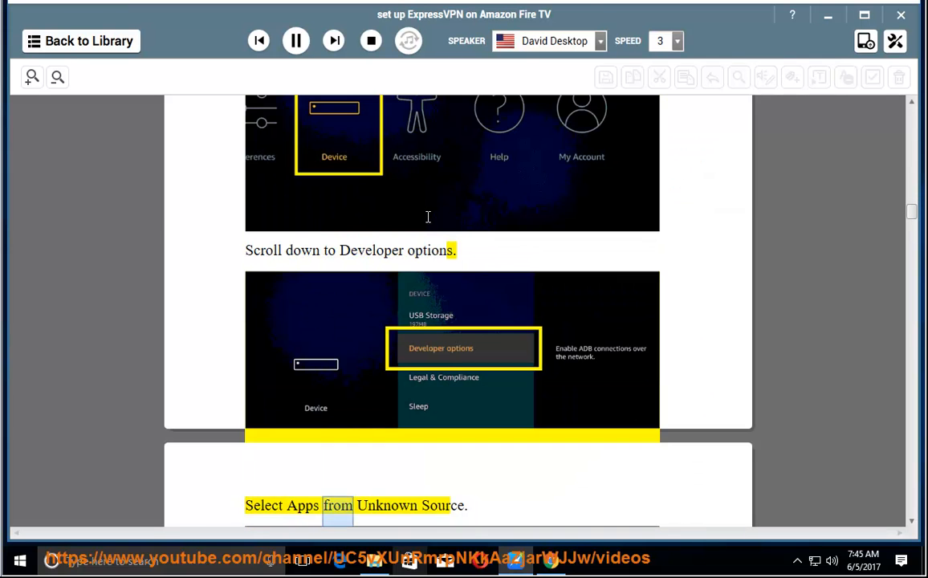
pyautogui.scroll(-3)
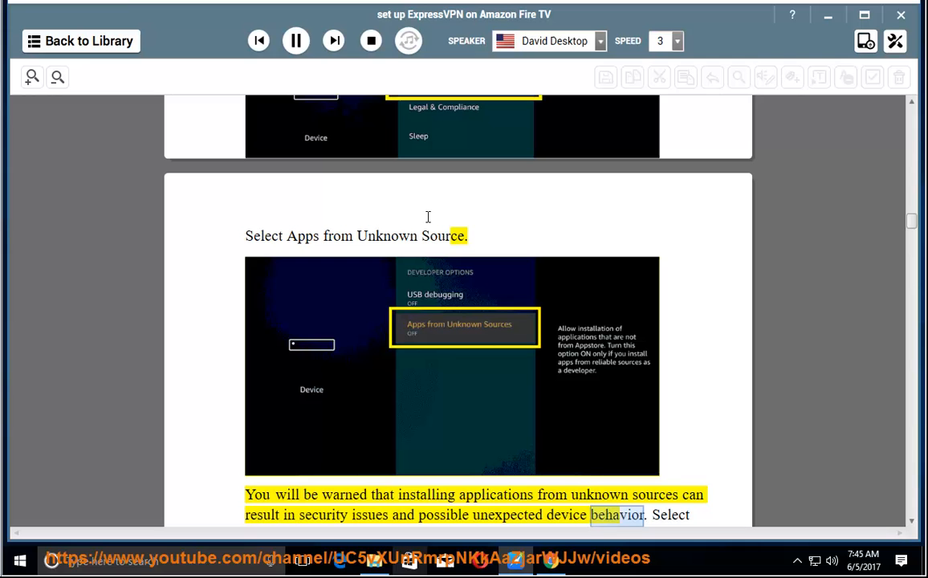
pyautogui.scroll(-3)
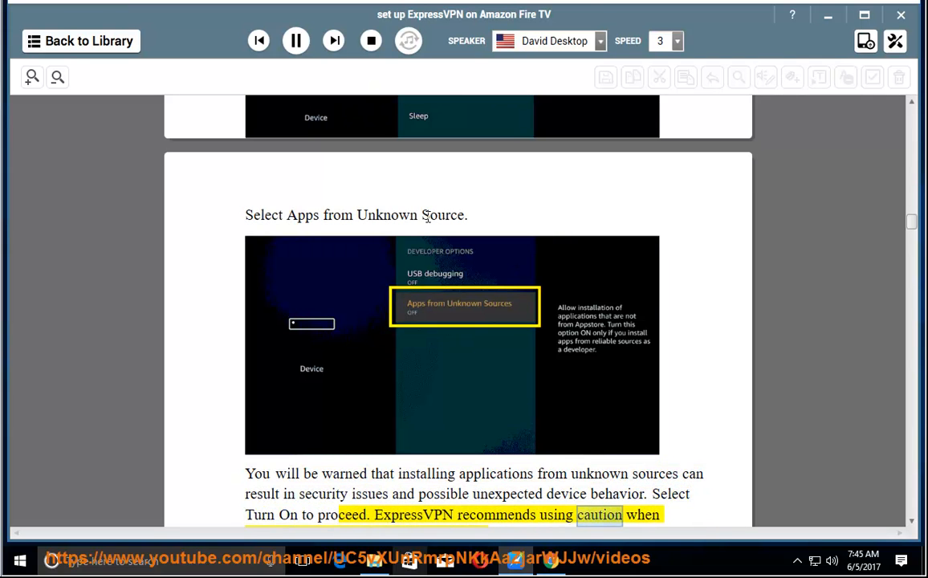
pyautogui.scroll(-3)
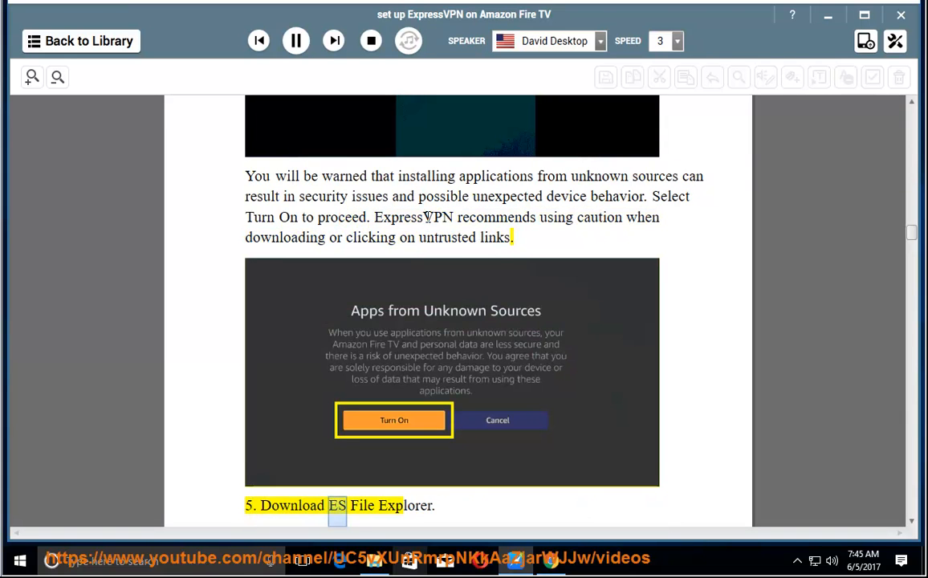
# Follow the narration of step 5, downloading ES File Explorer
pyautogui.scroll(-3)
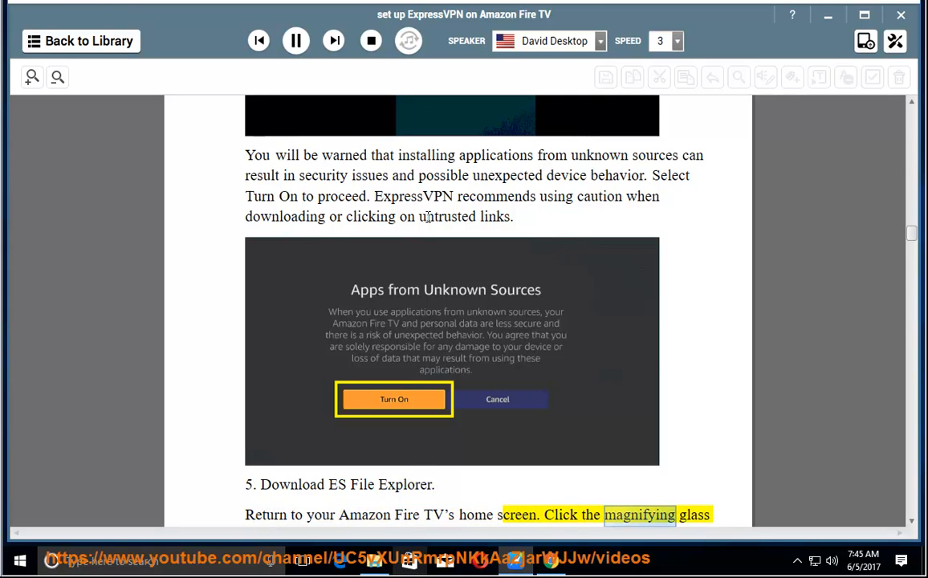
pyautogui.scroll(-3)
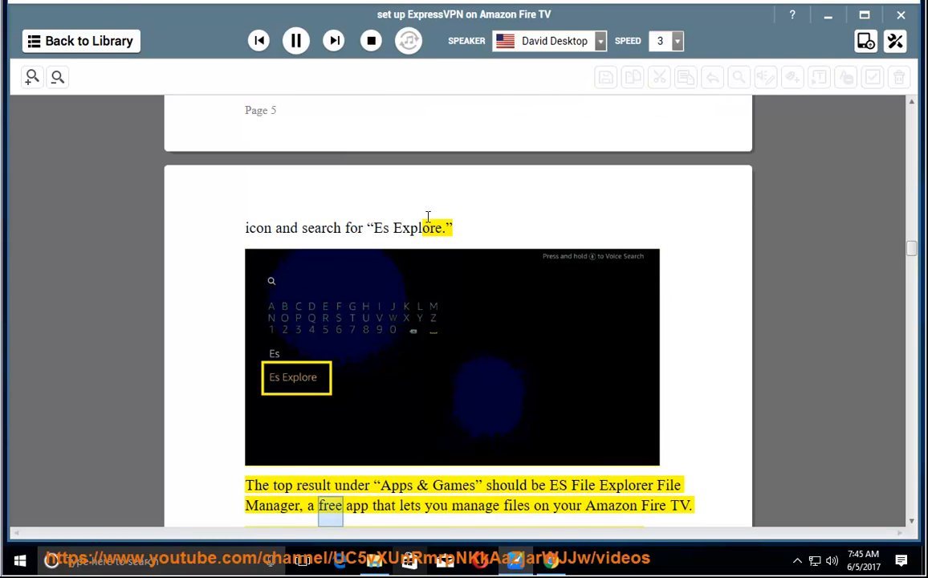
pyautogui.scroll(-3)
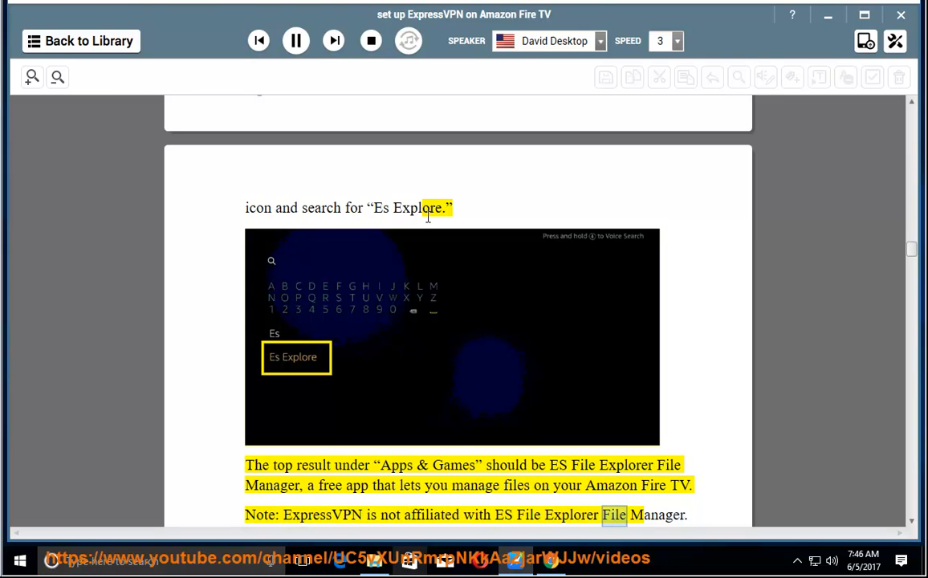
pyautogui.scroll(-3)
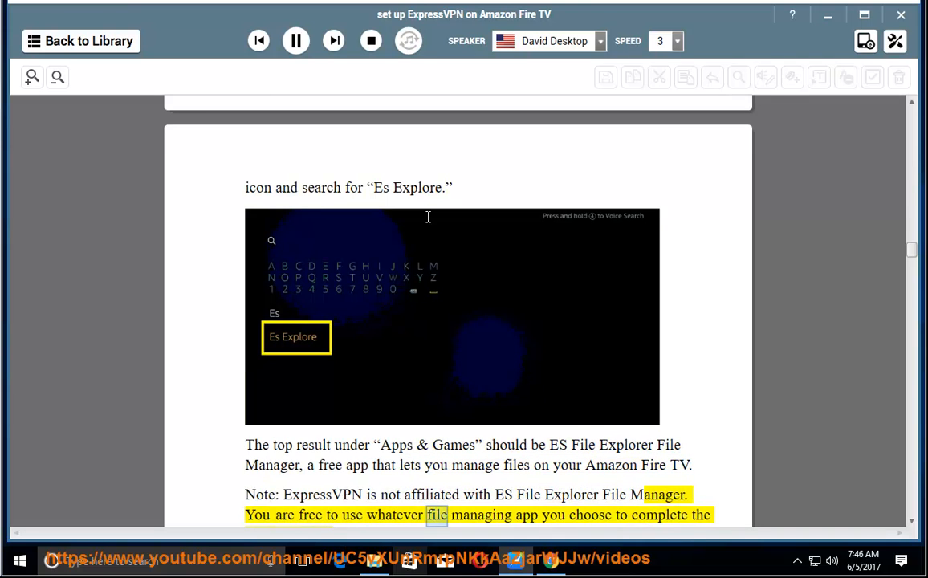
pyautogui.scroll(-3)
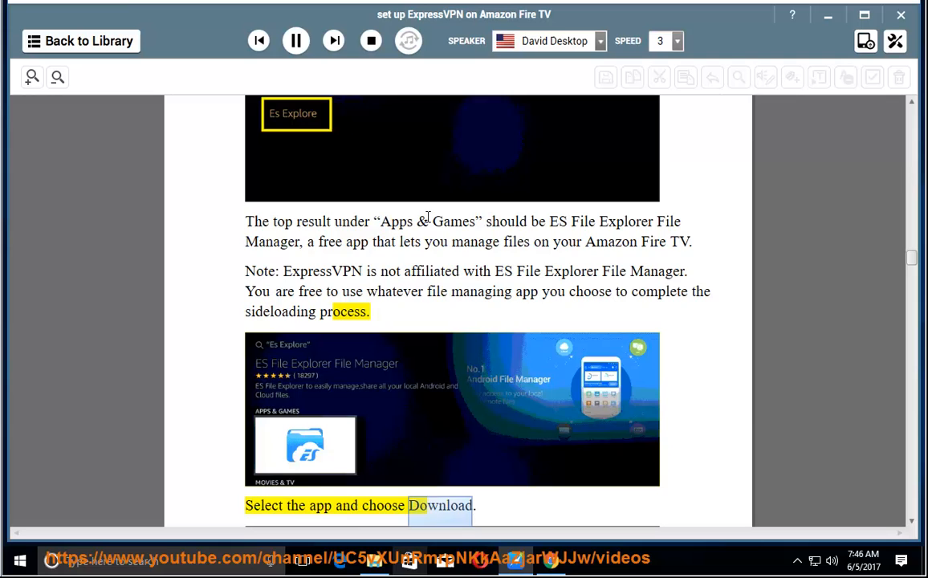
pyautogui.scroll(-3)
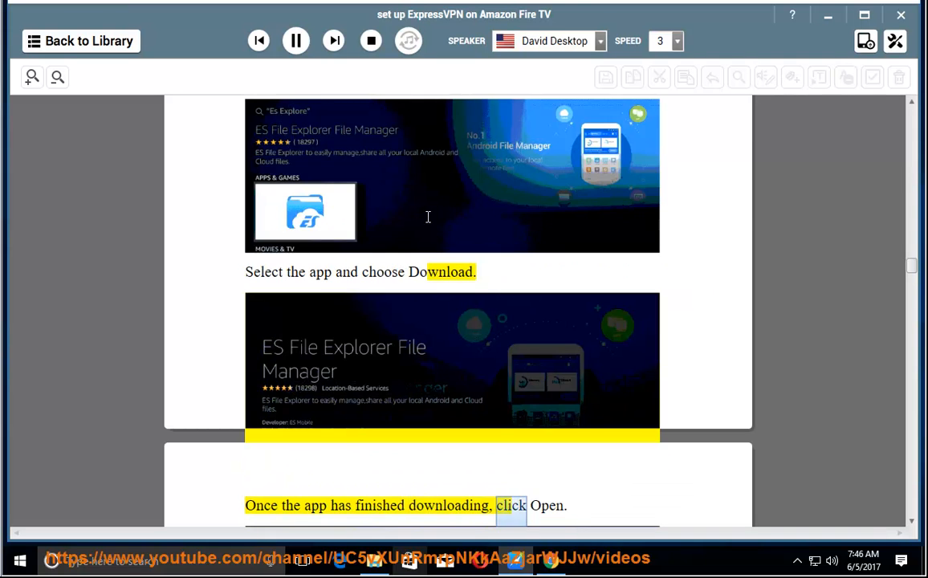
pyautogui.scroll(-3)
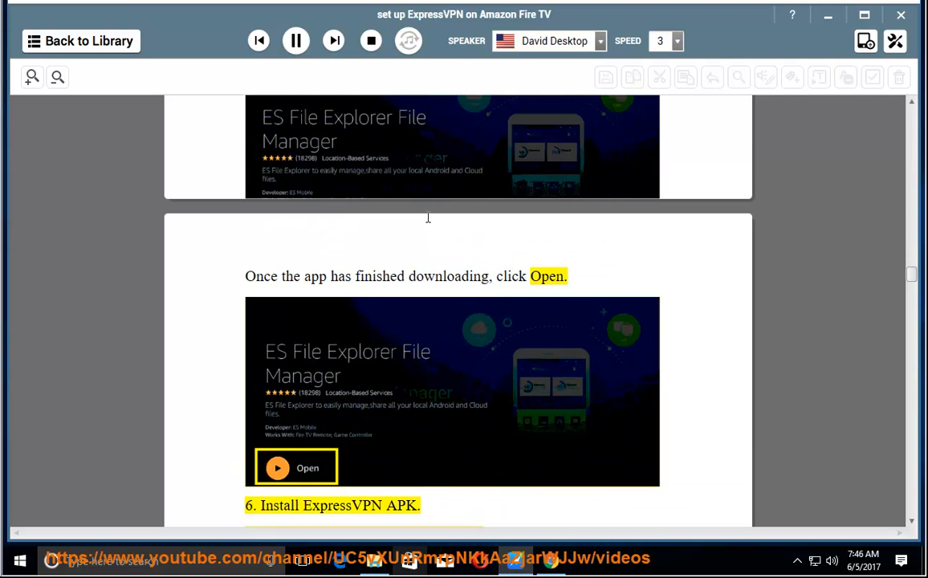
pyautogui.scroll(-3)
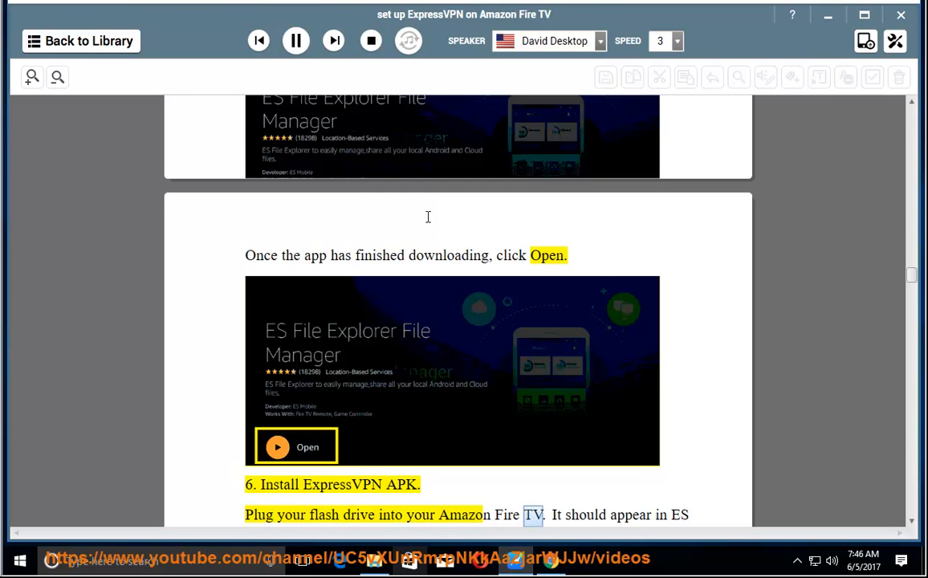
# Follow step 6 on installing the ExpressVPN APK until step 7 begins
pyautogui.scroll(-3)
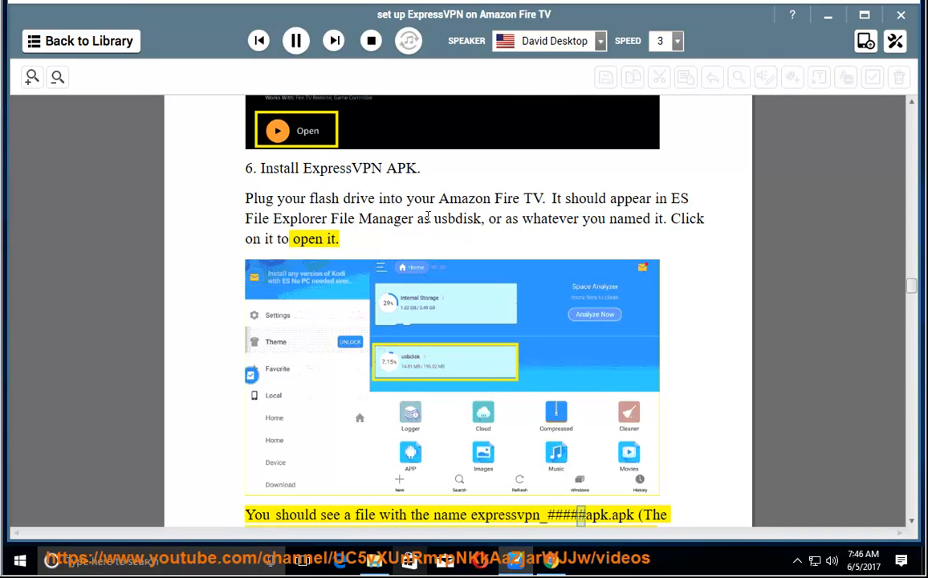
pyautogui.scroll(-3)
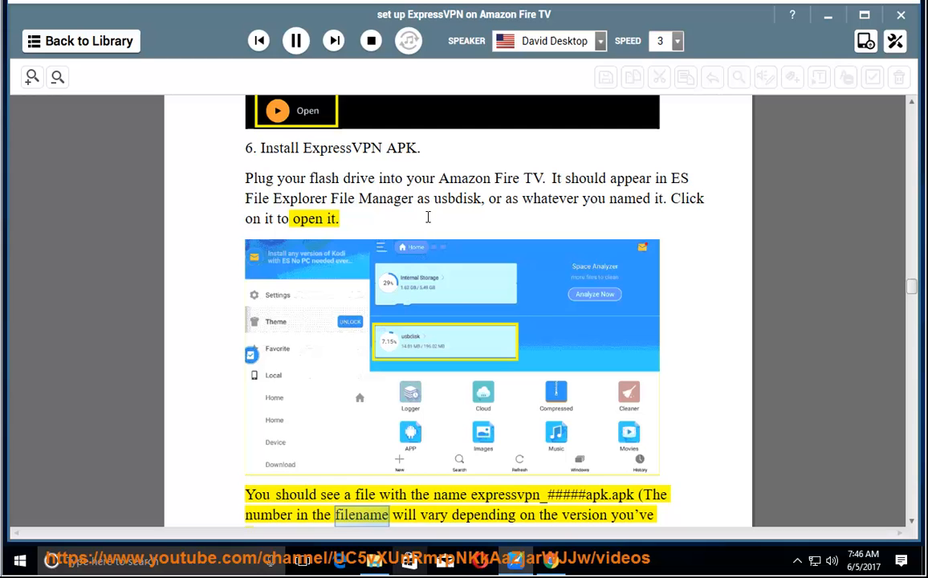
pyautogui.scroll(-3)
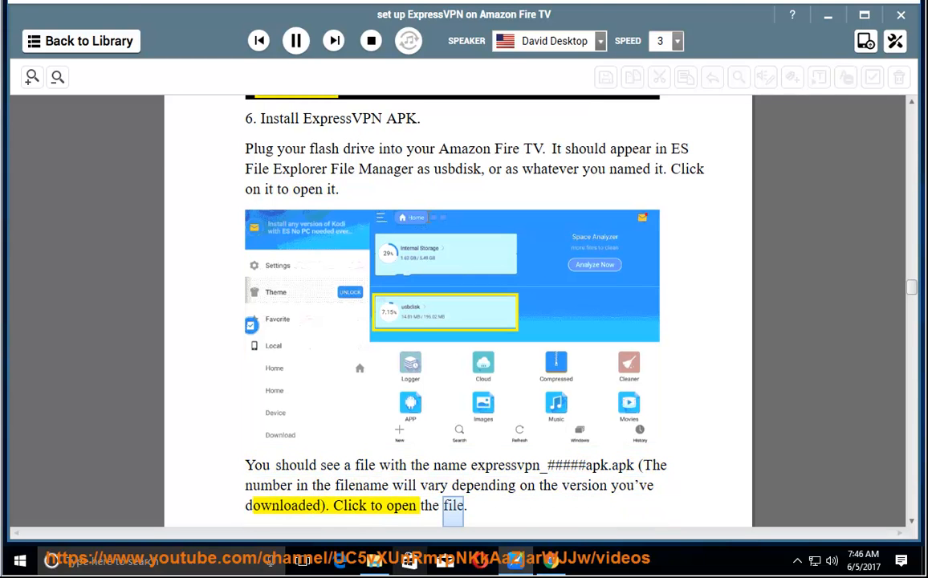
pyautogui.scroll(-3)
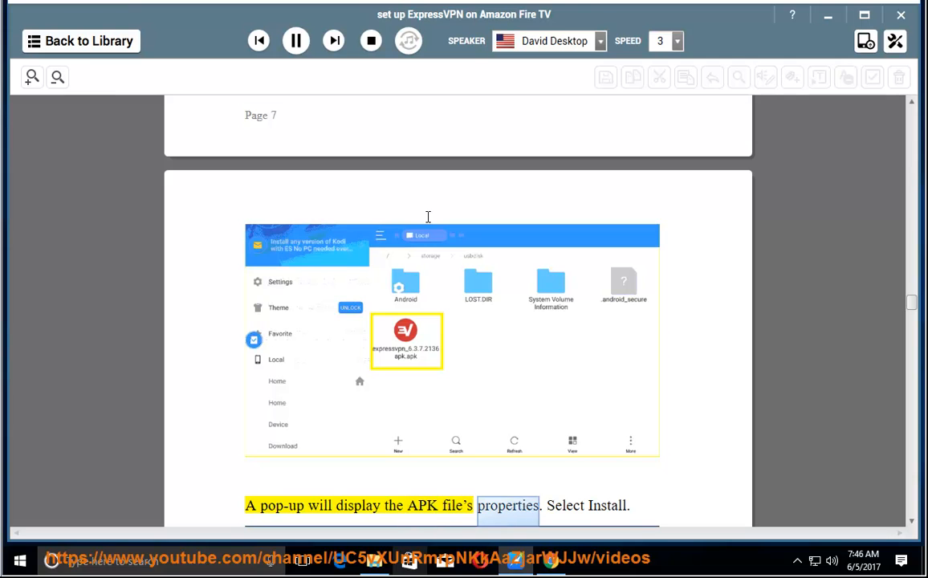
pyautogui.scroll(-3)
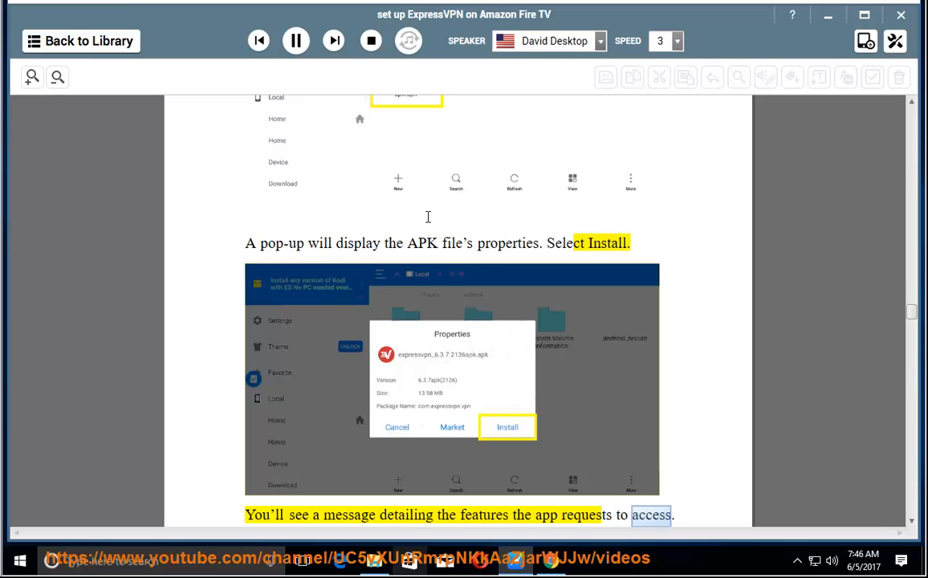
pyautogui.scroll(-3)
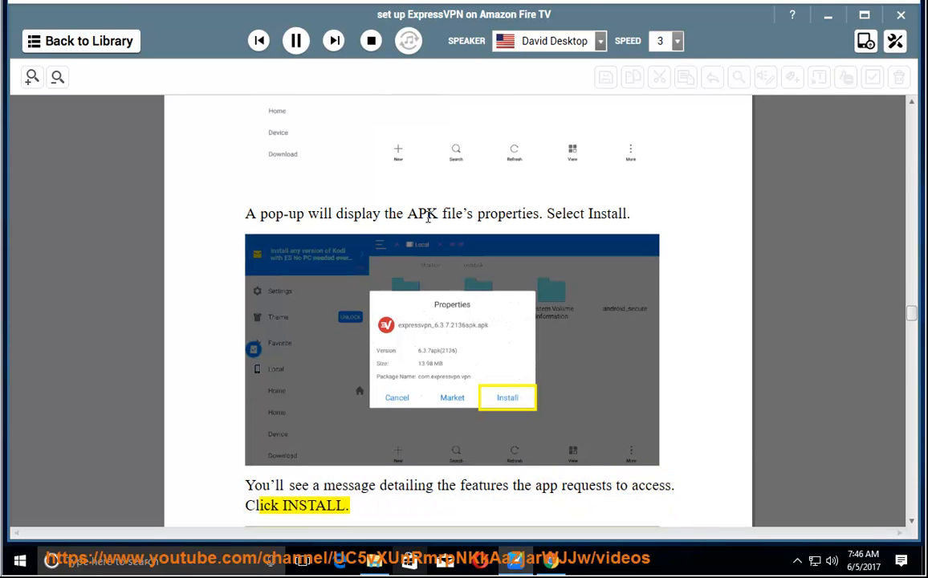
pyautogui.scroll(-3)
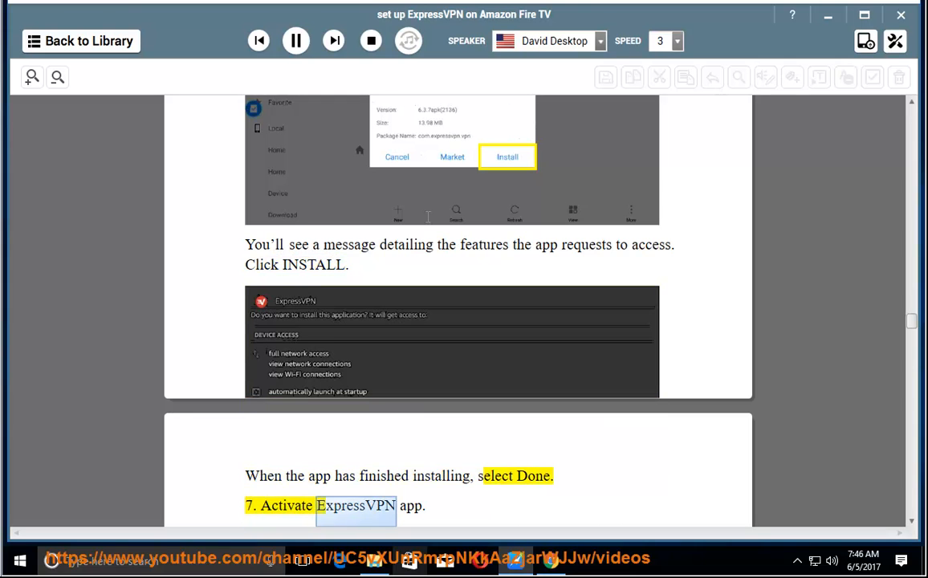
# Follow step 7's Eject USB Storage instructions as they are read aloud
pyautogui.scroll(-3)
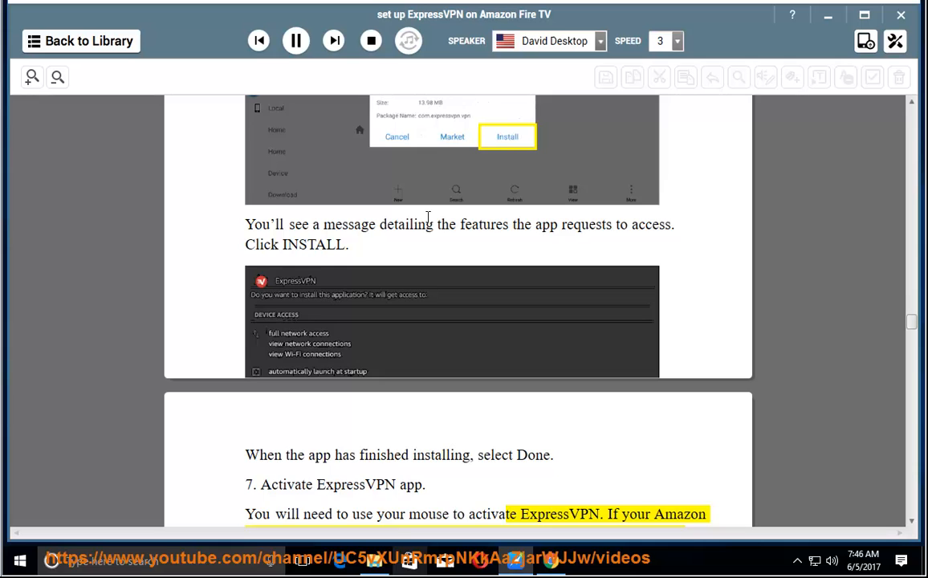
pyautogui.scroll(-3)
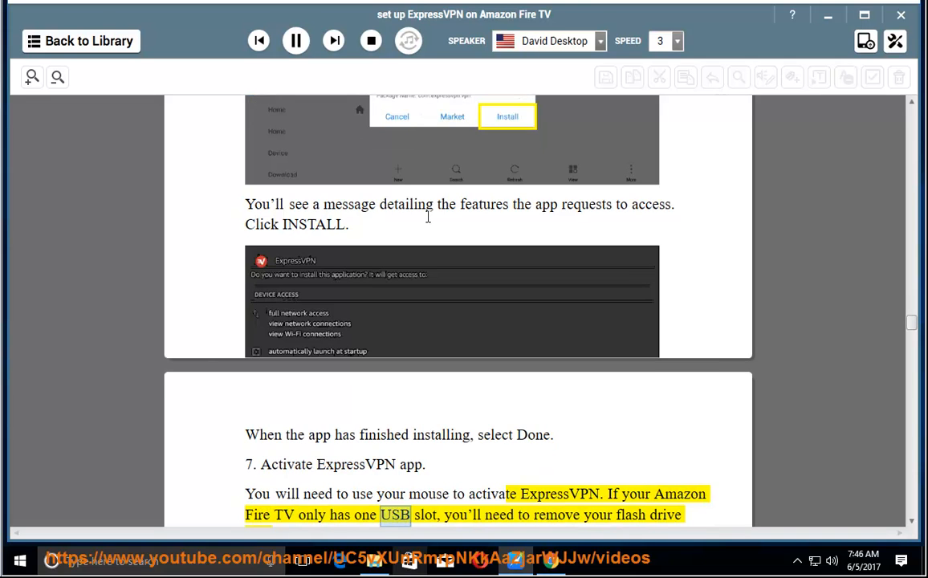
pyautogui.scroll(-3)
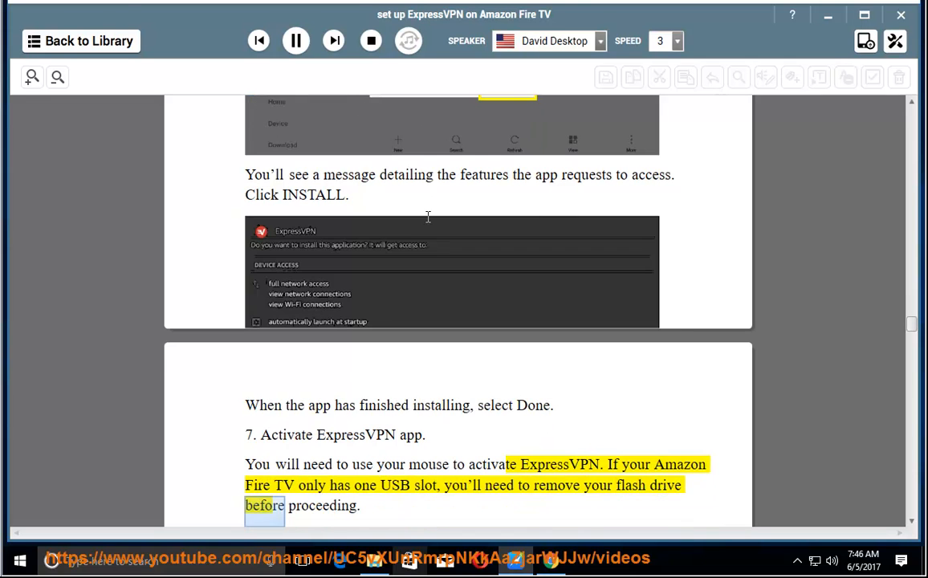
pyautogui.scroll(-3)
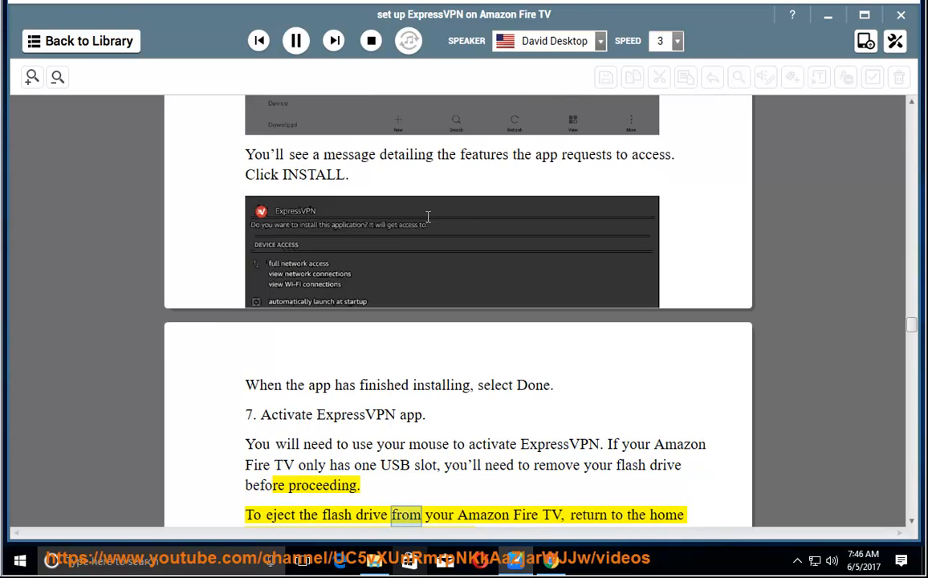
pyautogui.scroll(-3)
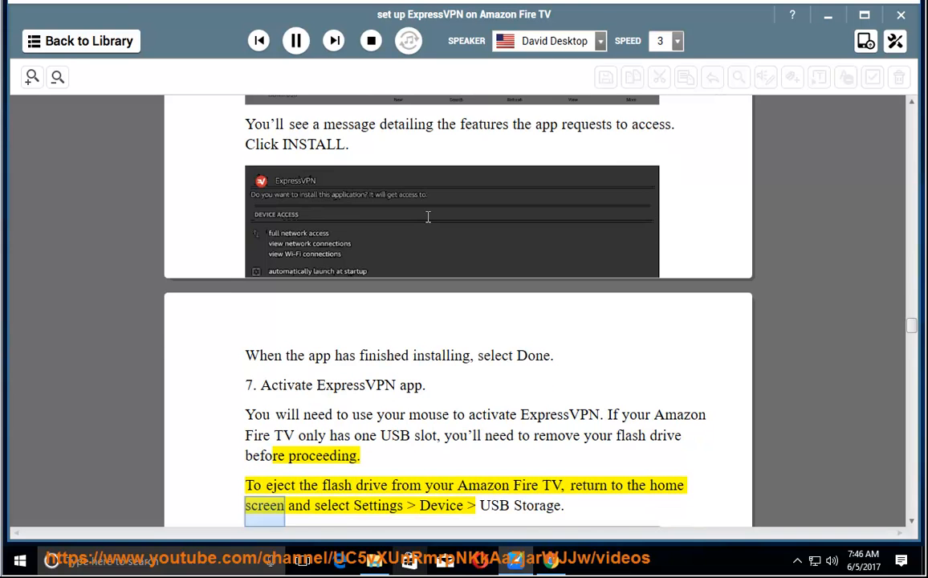
# Resume reading from a later sentence and follow the Go to APP steps to the home-screen icon note
pyautogui.doubleClick(536, 506)
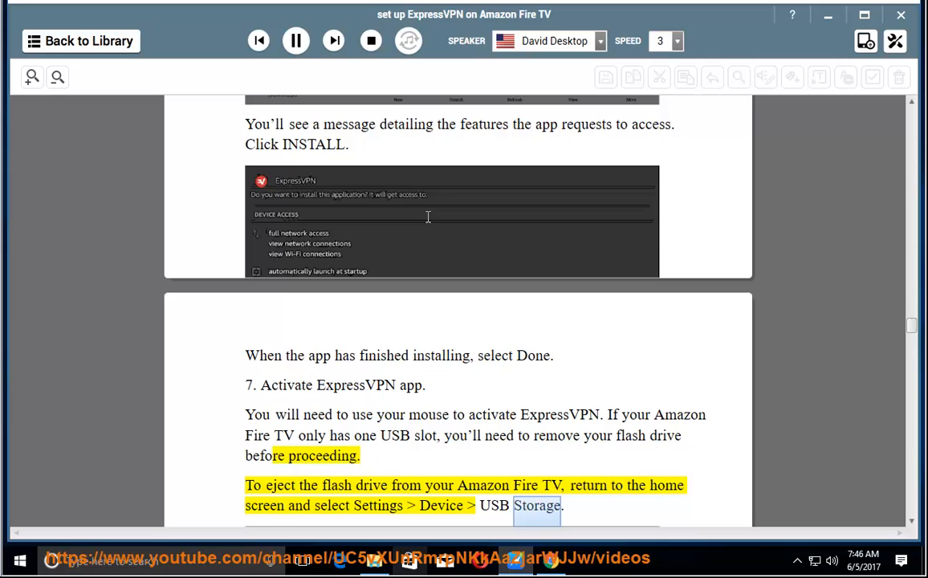
pyautogui.scroll(-3)
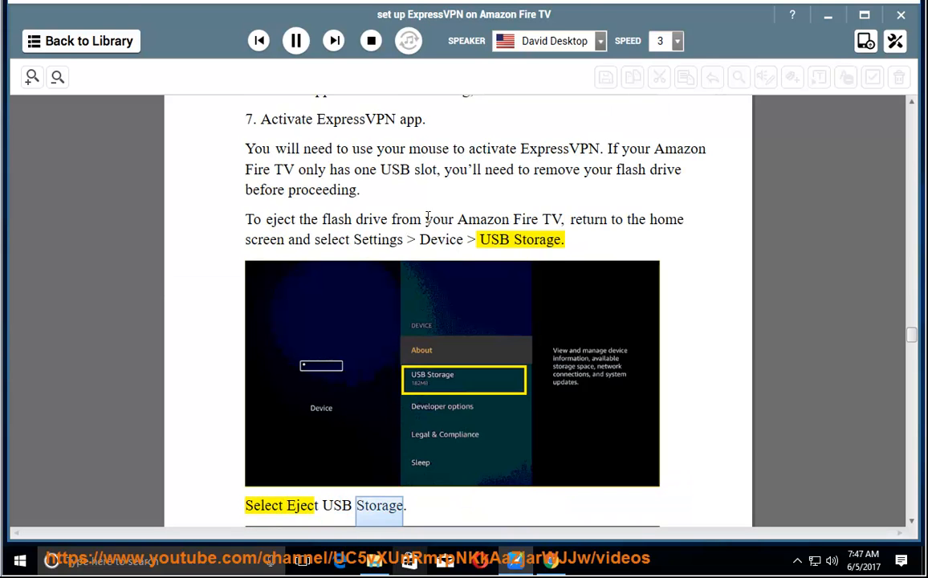
pyautogui.scroll(-3)
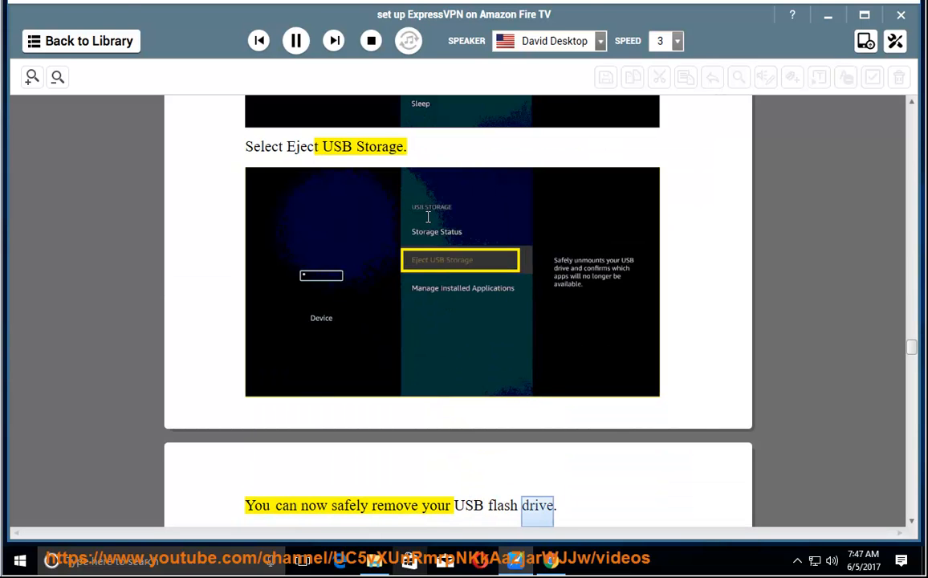
pyautogui.scroll(-3)
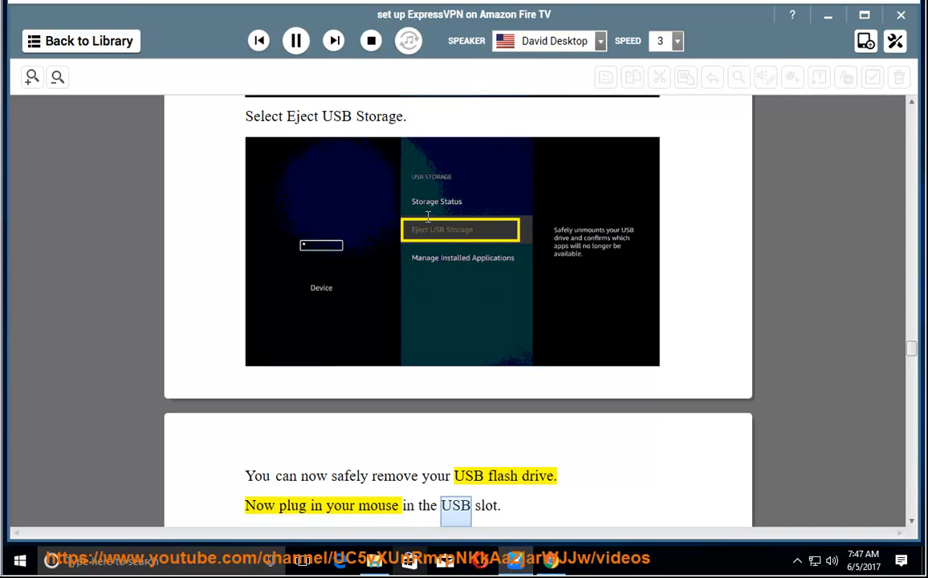
pyautogui.scroll(-3)
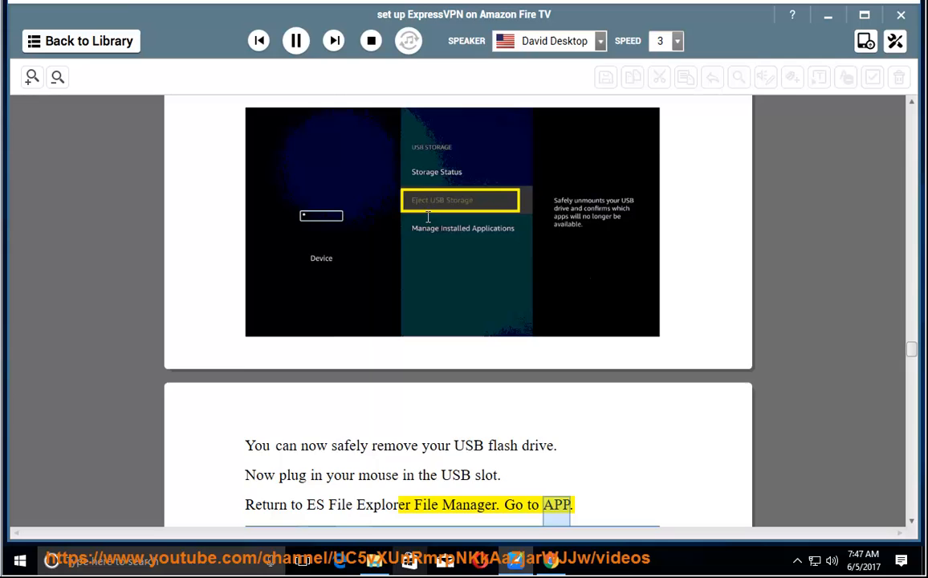
pyautogui.scroll(-3)
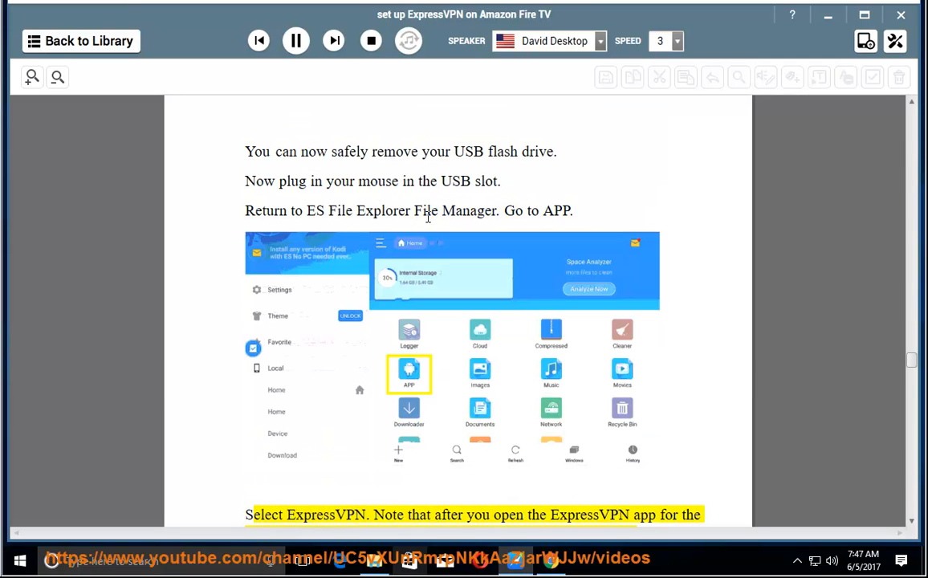
pyautogui.scroll(-3)
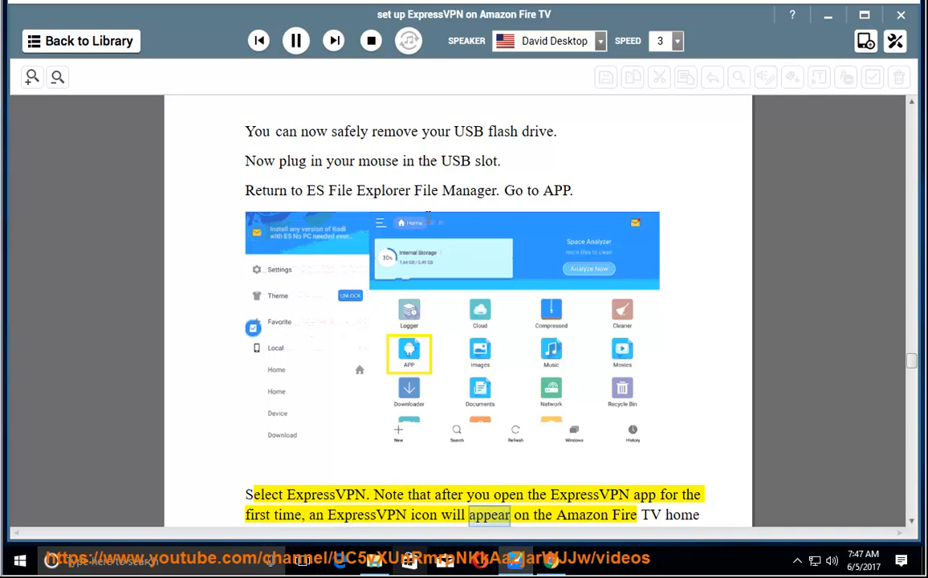
pyautogui.scroll(-3)
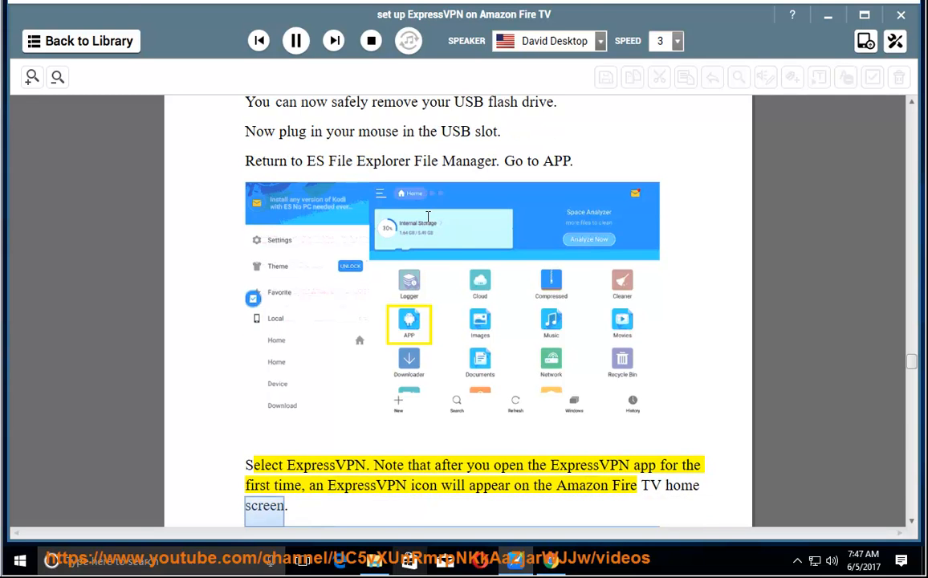
# Follow the Open pop-up, login and Allow analytics instructions to step 8 on connecting
pyautogui.scroll(-3)
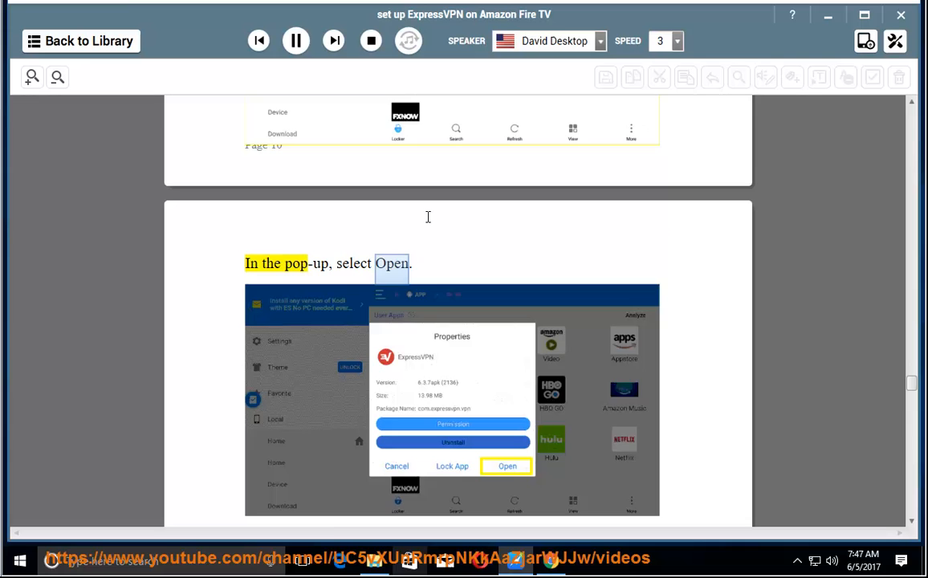
pyautogui.scroll(-3)
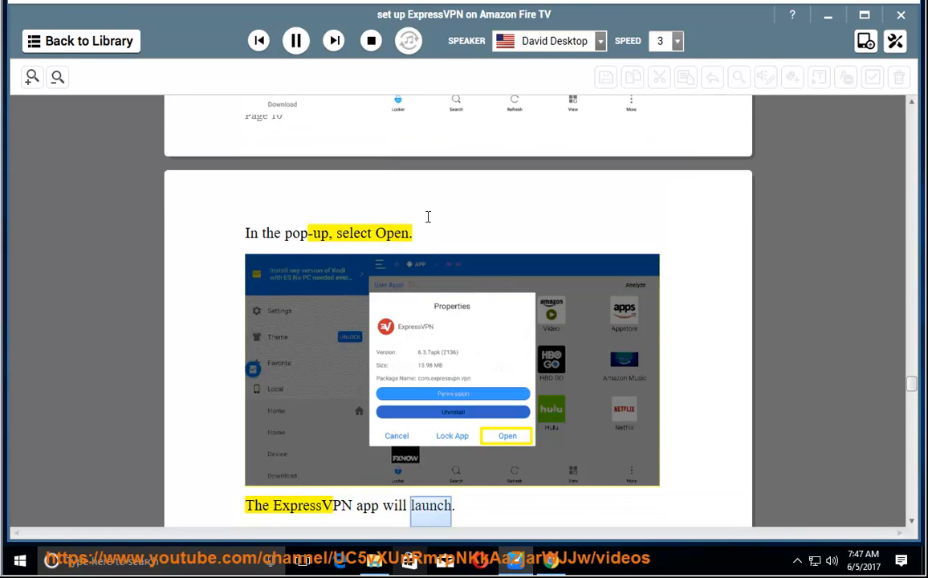
pyautogui.scroll(-3)
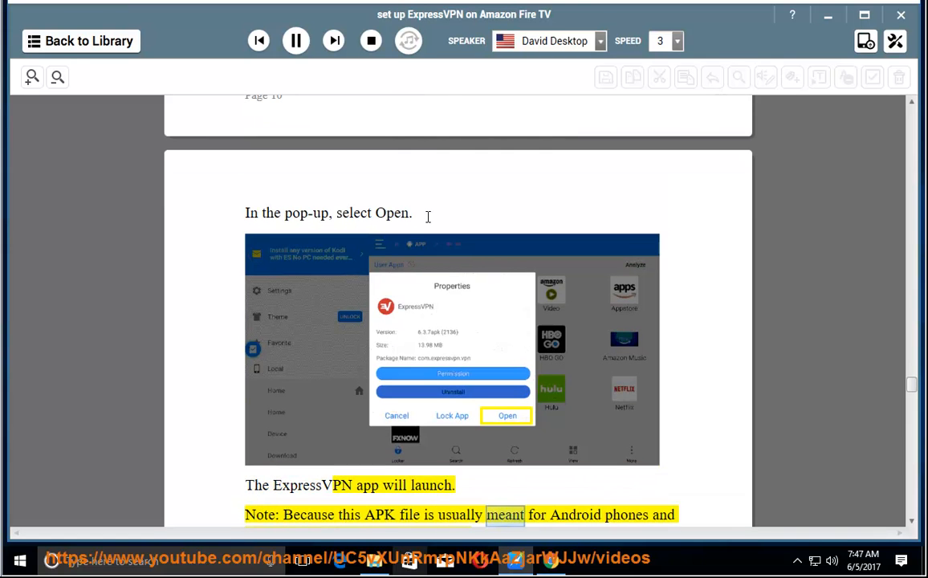
pyautogui.scroll(-3)
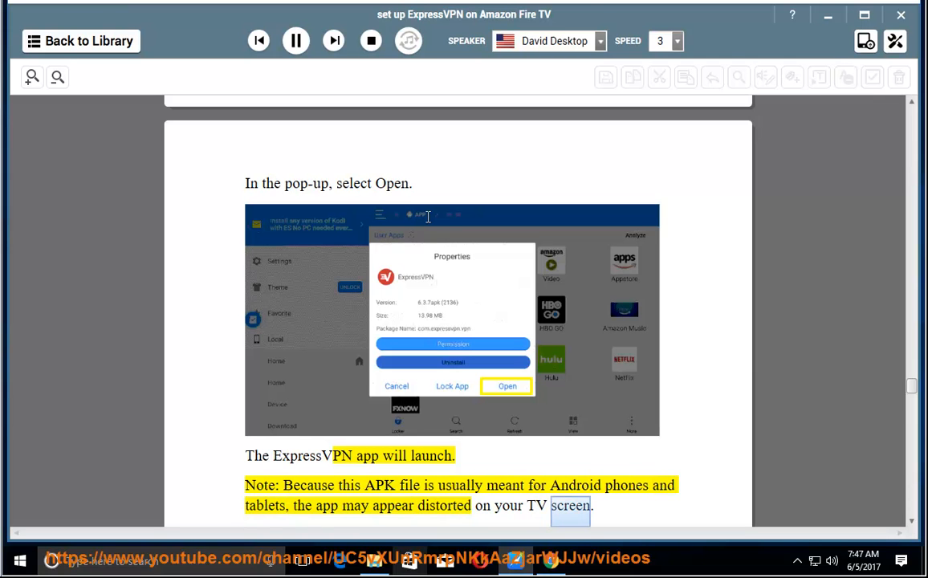
pyautogui.scroll(-3)
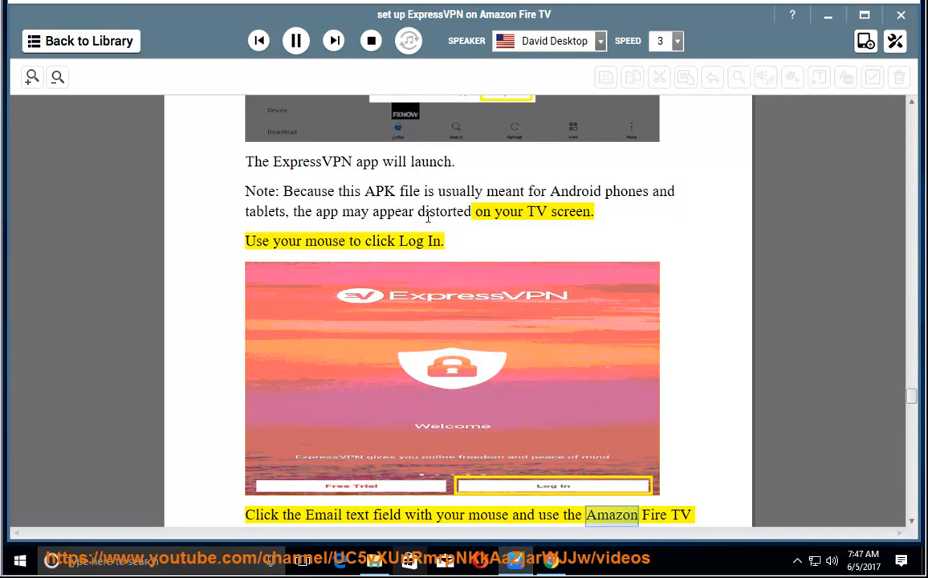
pyautogui.scroll(-3)
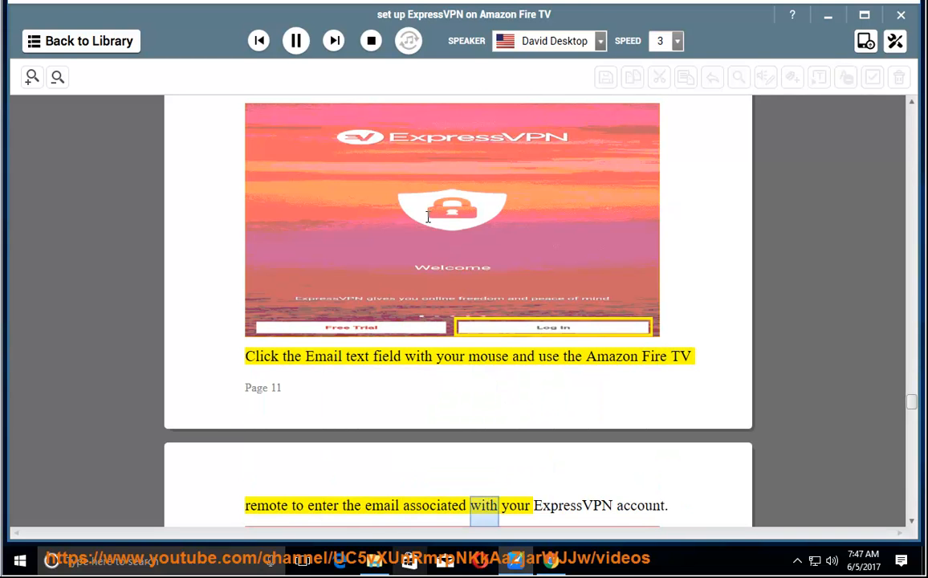
pyautogui.scroll(-3)
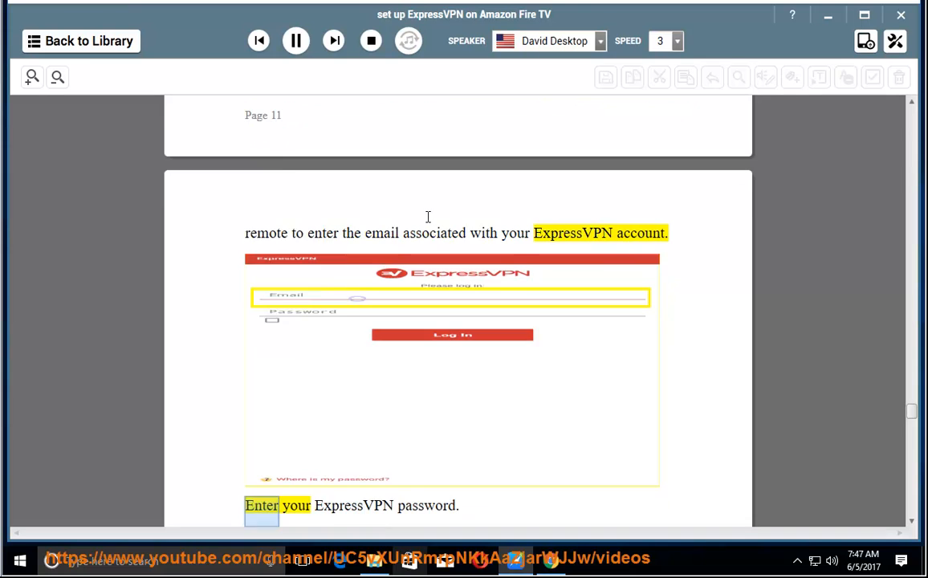
pyautogui.scroll(-3)
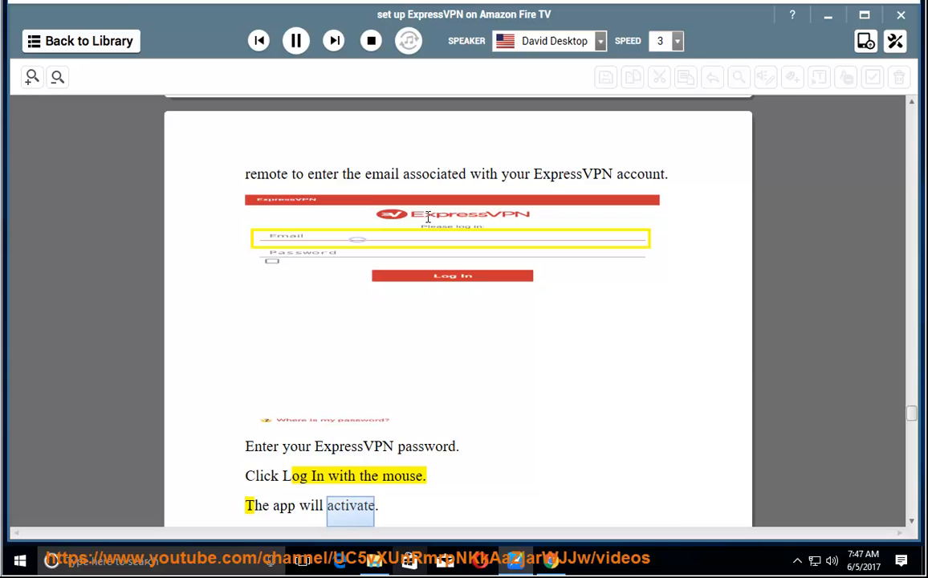
pyautogui.scroll(-3)
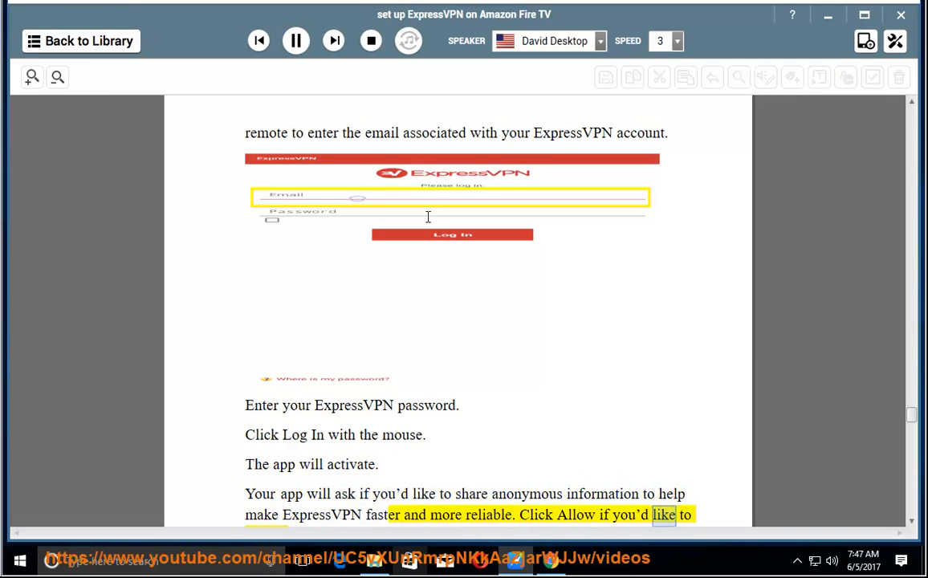
pyautogui.scroll(-3)
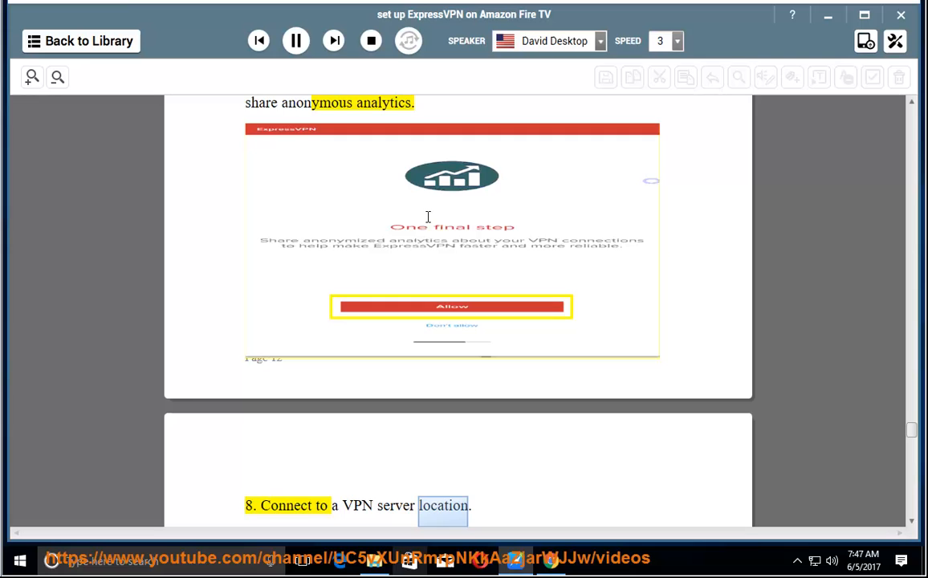
# Follow steps 8 and 9 on connecting and disconnecting a VPN server into step 10
pyautogui.scroll(-3)
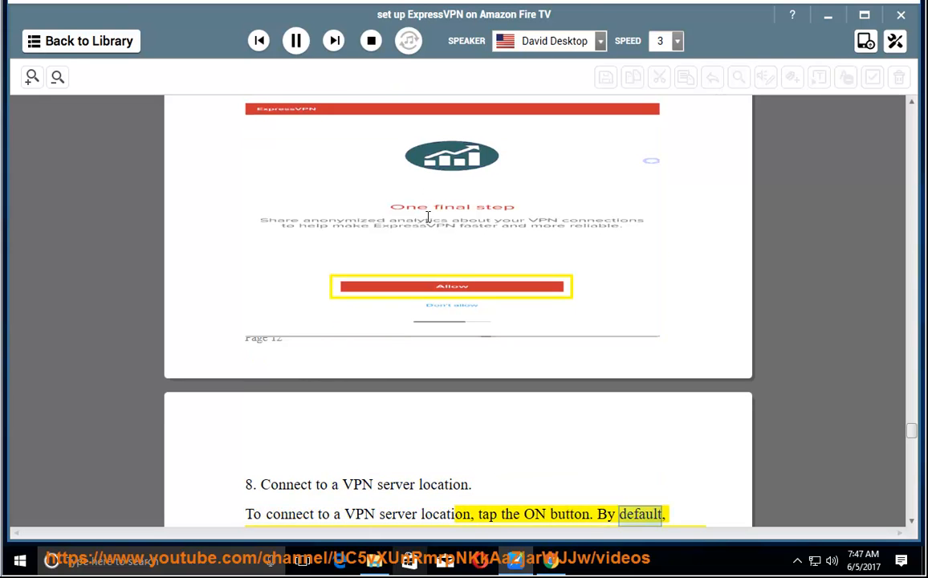
pyautogui.scroll(-3)
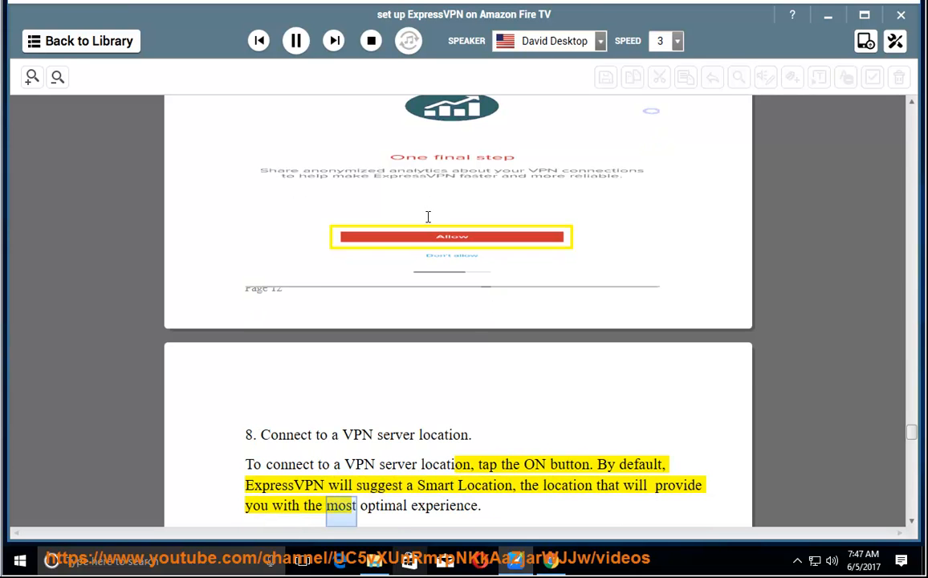
pyautogui.scroll(-3)
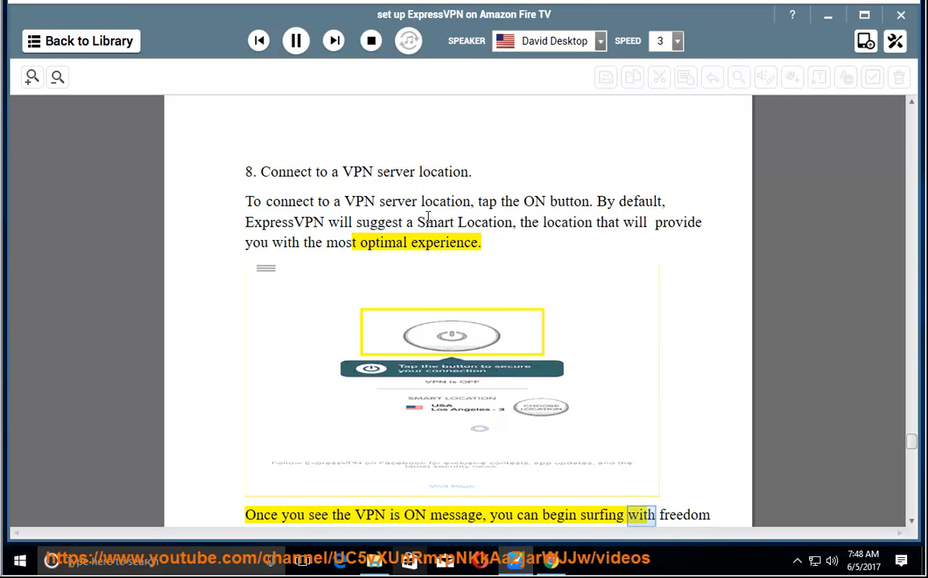
pyautogui.scroll(-3)
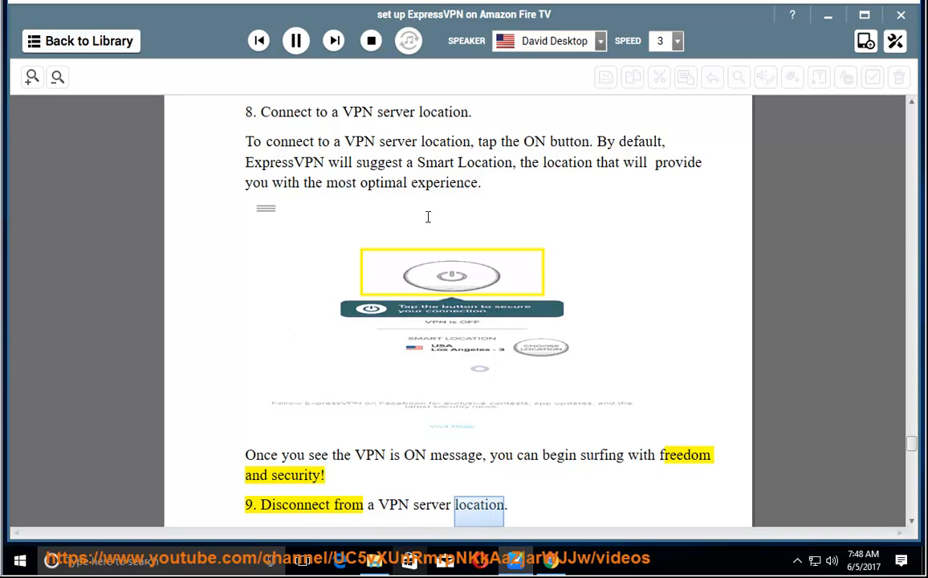
pyautogui.scroll(-3)
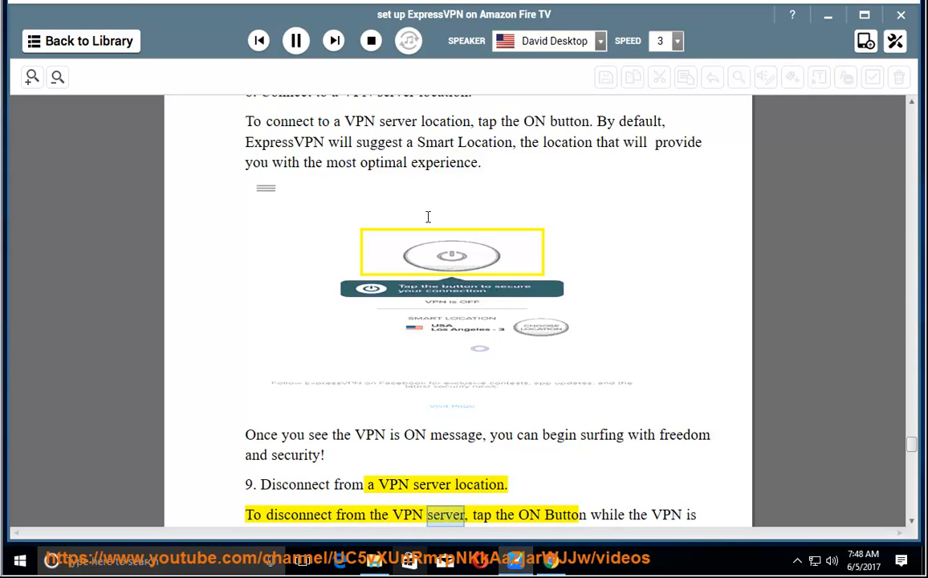
pyautogui.scroll(-3)
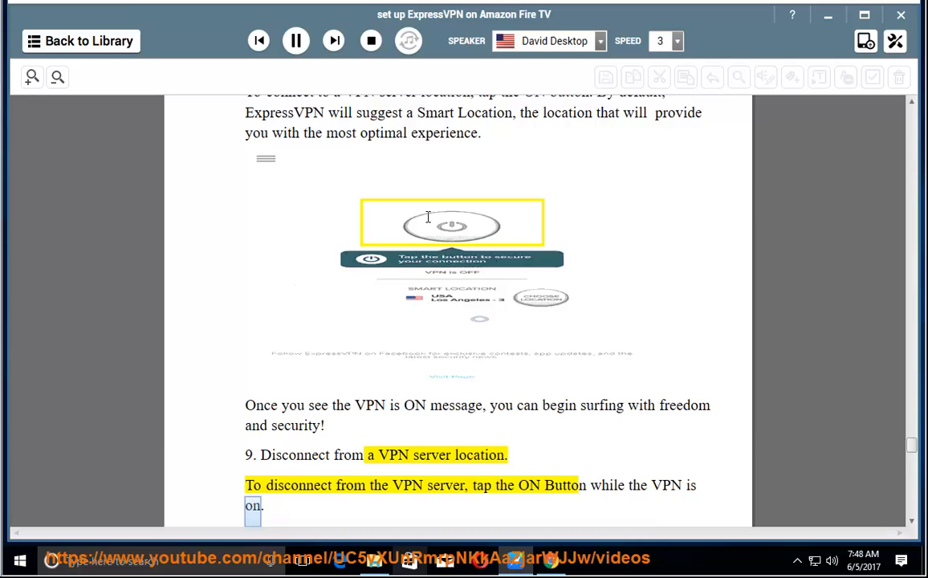
pyautogui.scroll(-3)
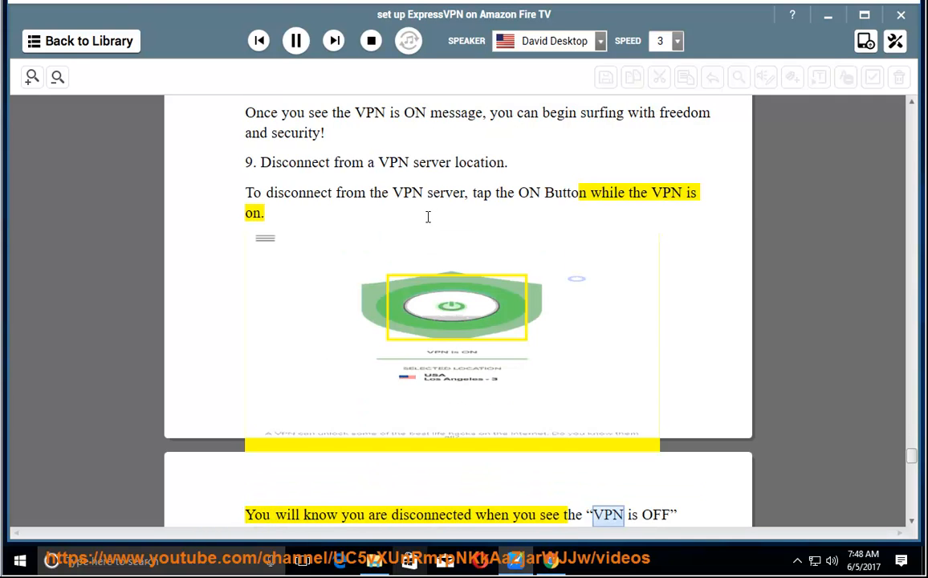
pyautogui.scroll(-3)
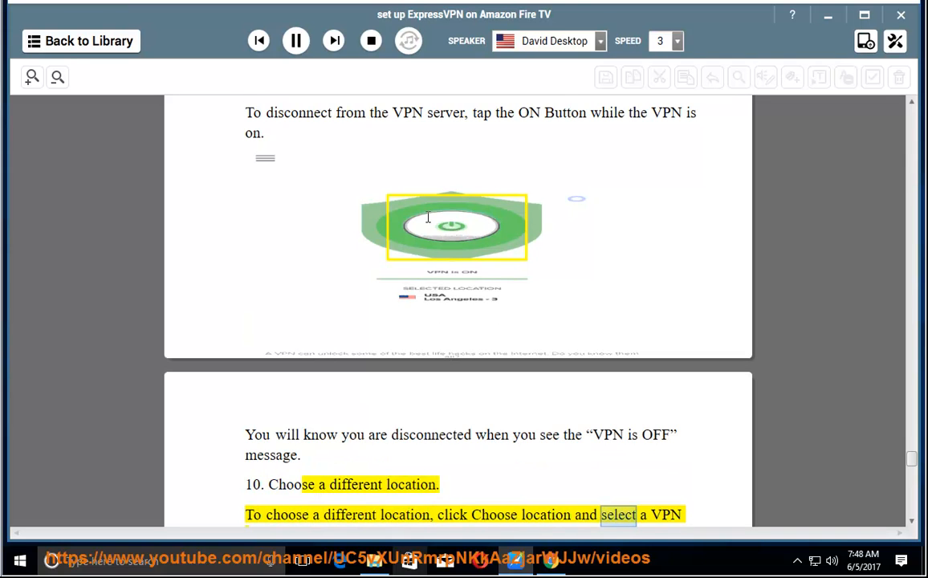
pyautogui.scroll(-3)
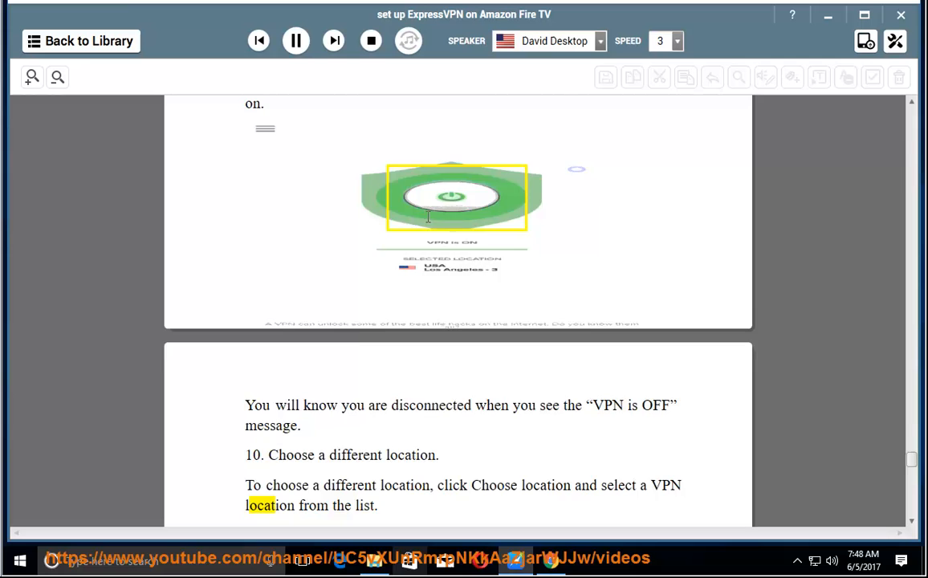
# Resume reading within step 11 and follow the Uninstall pop-up and OK confirmation to the end
pyautogui.scroll(-3)
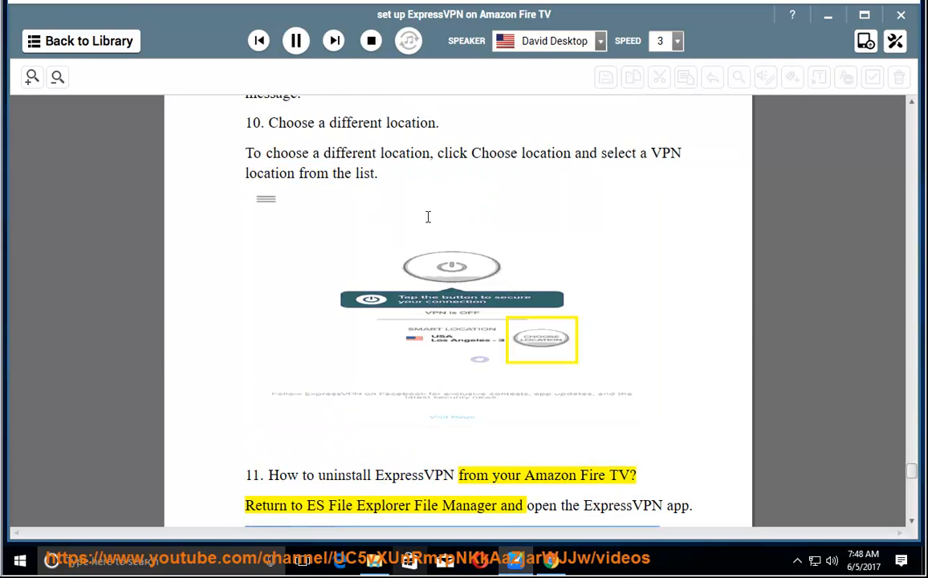
pyautogui.doubleClick(622, 505)
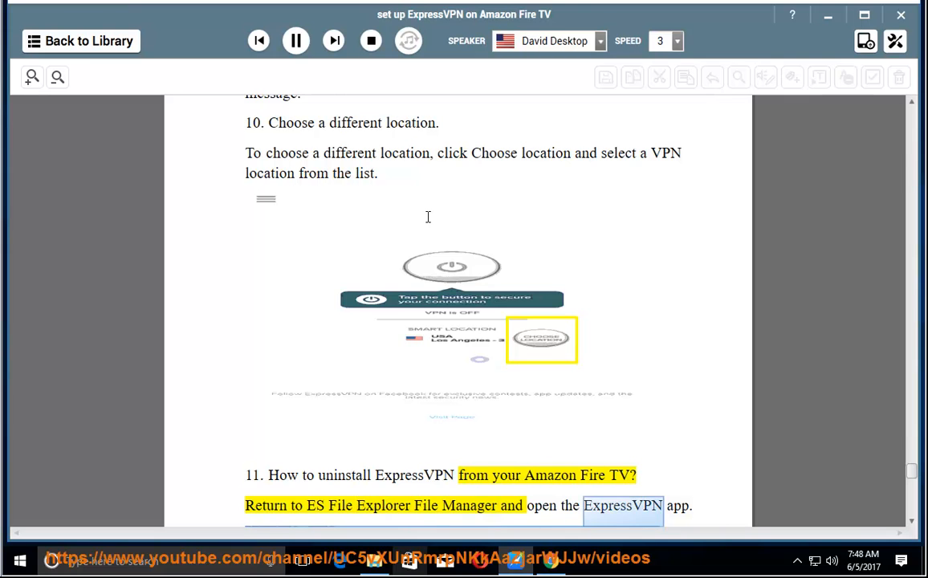
pyautogui.scroll(-3)
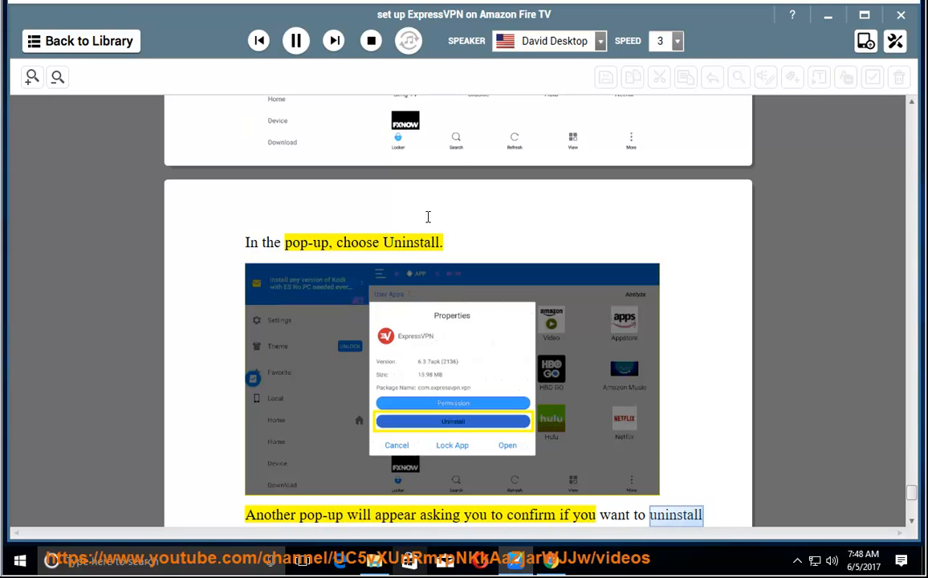
pyautogui.scroll(-3)
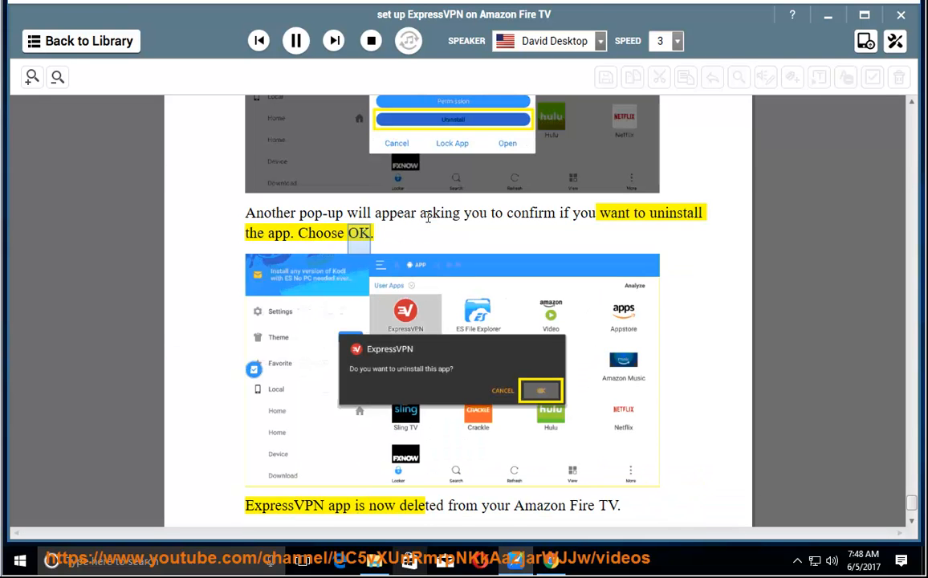